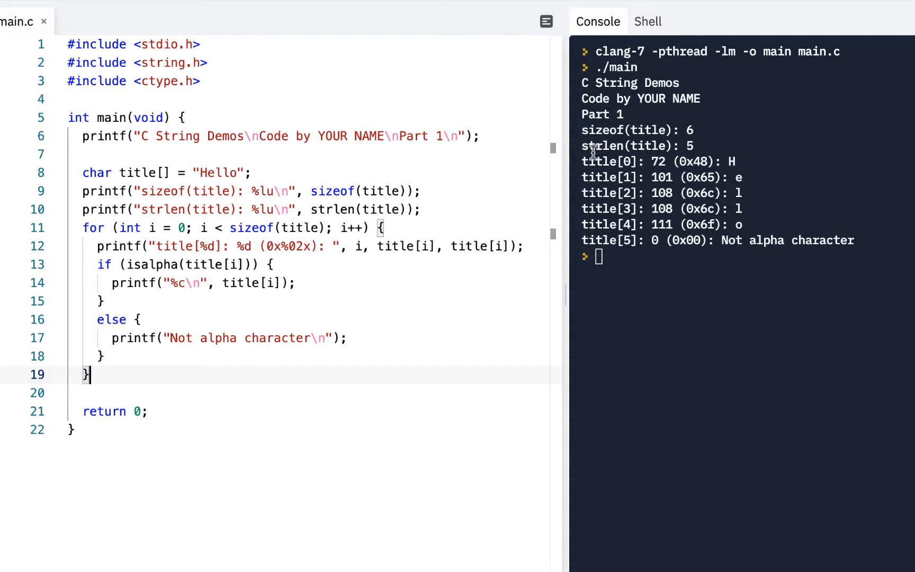
Replace void in main's signature with int argc, char *argv[].
left_click(105, 393)
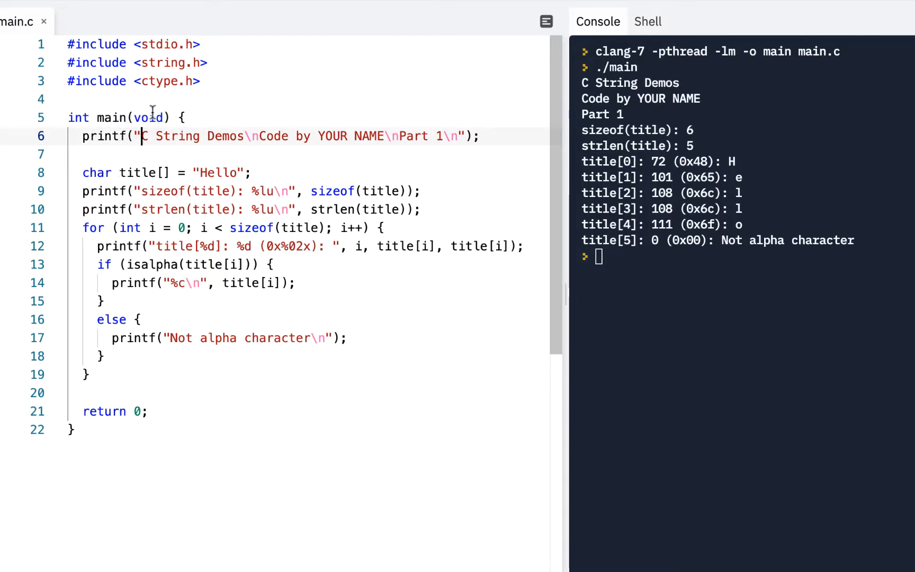
double_click(148, 118)
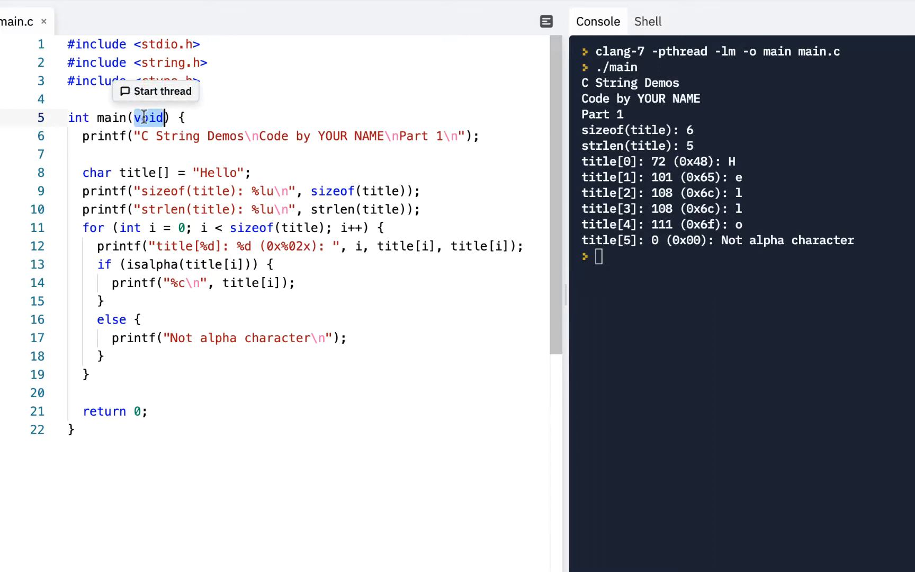
type("i")
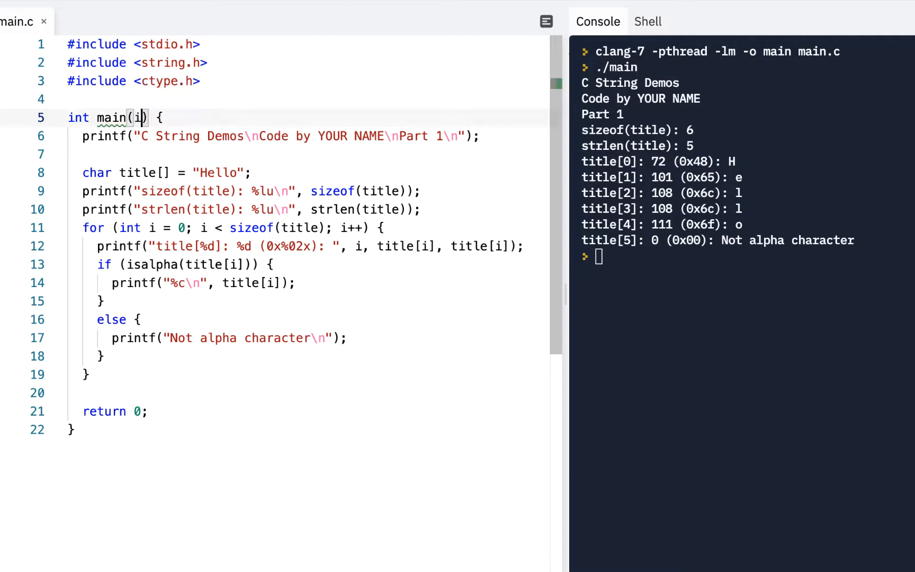
type("nt argc,")
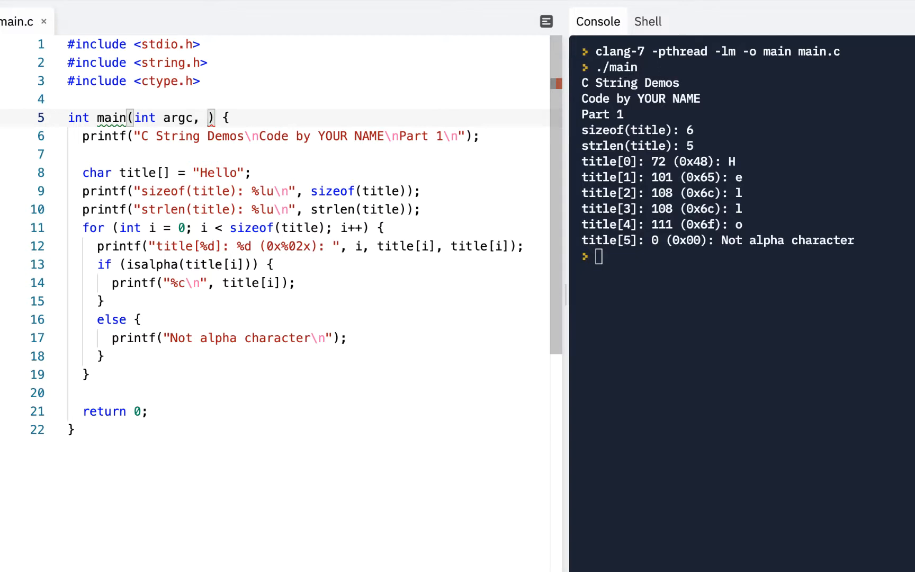
type("char")
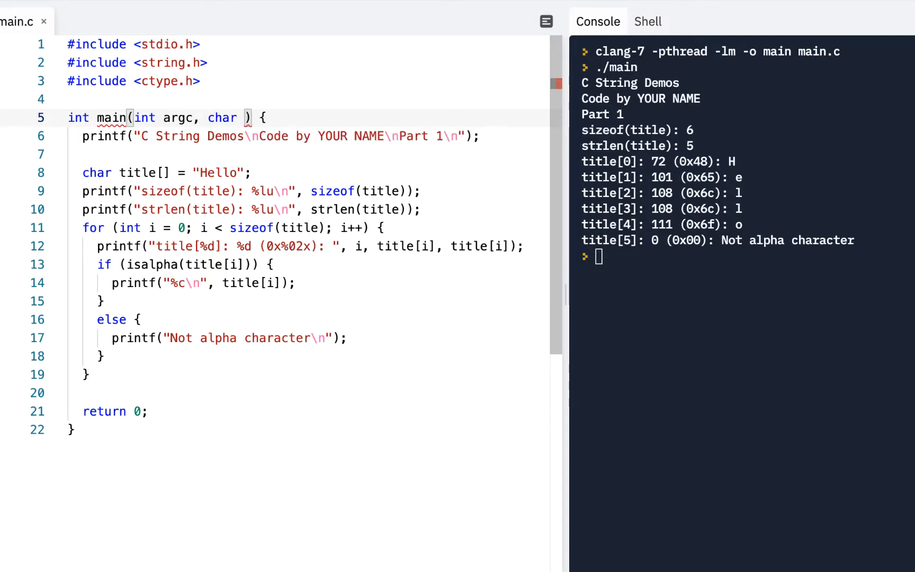
type("*")
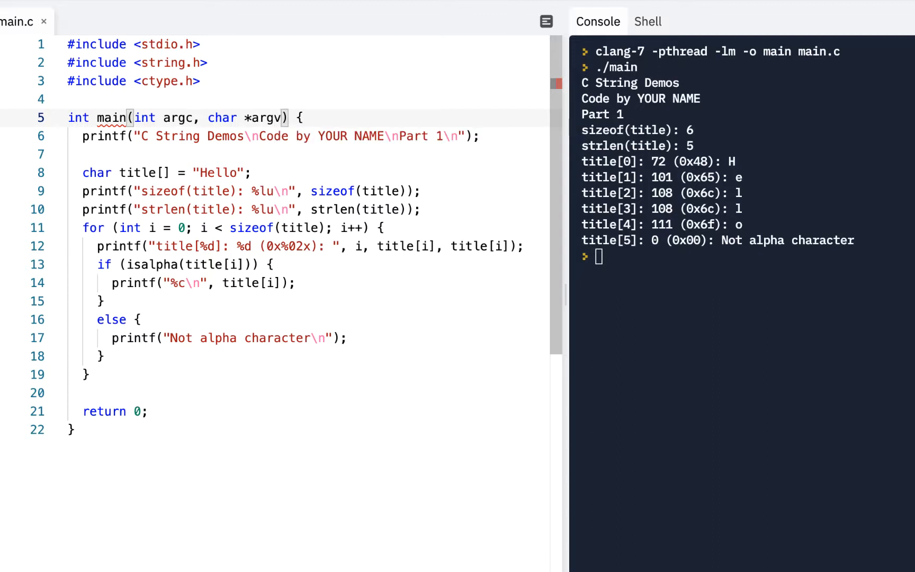
type("[]")
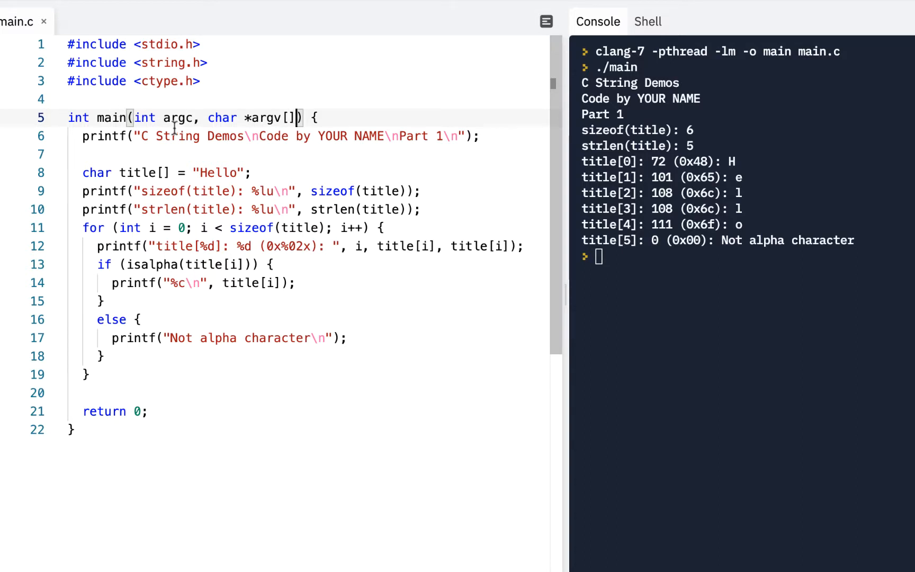
double_click(222, 118)
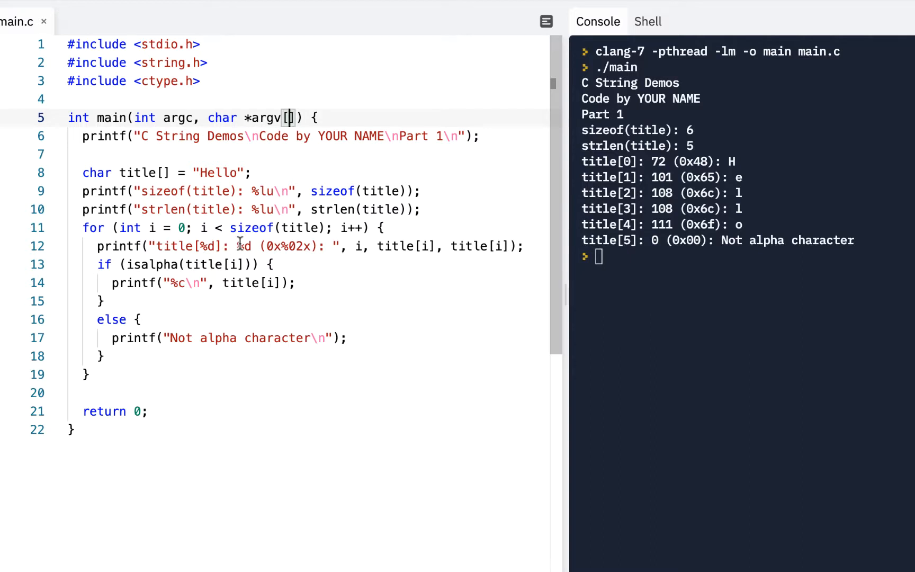
scroll("down", 3)
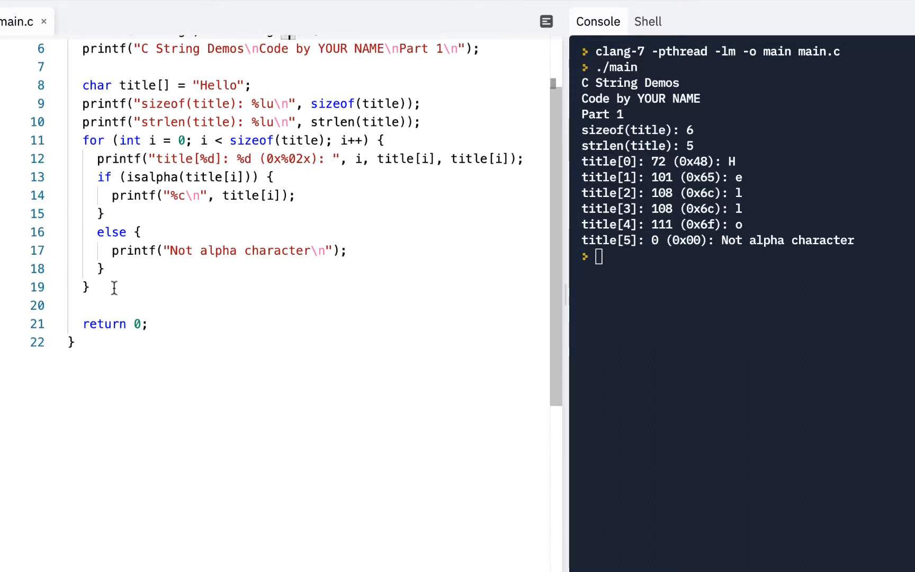
Add char s1[] = "Hello"; on a new line below the for loop.
key("enter")
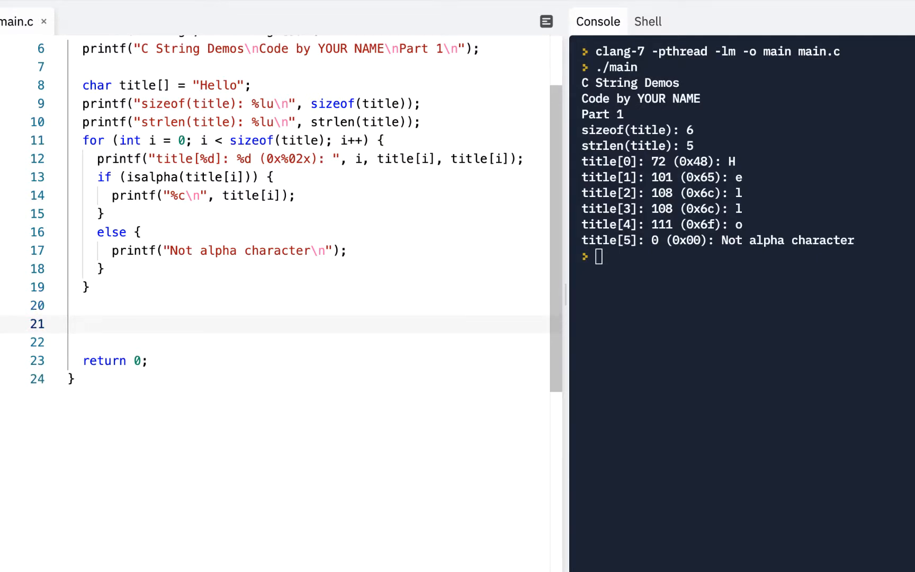
type("char s1")
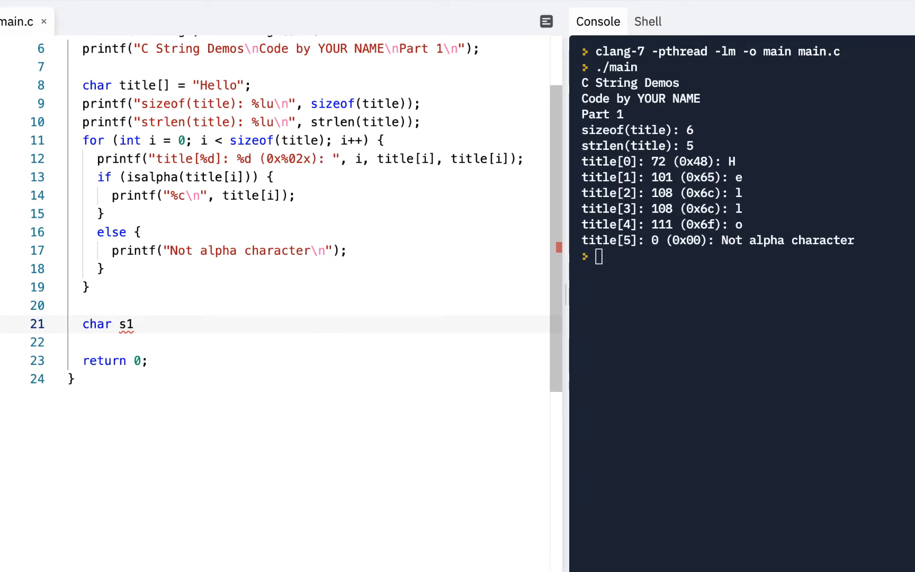
type("[]")
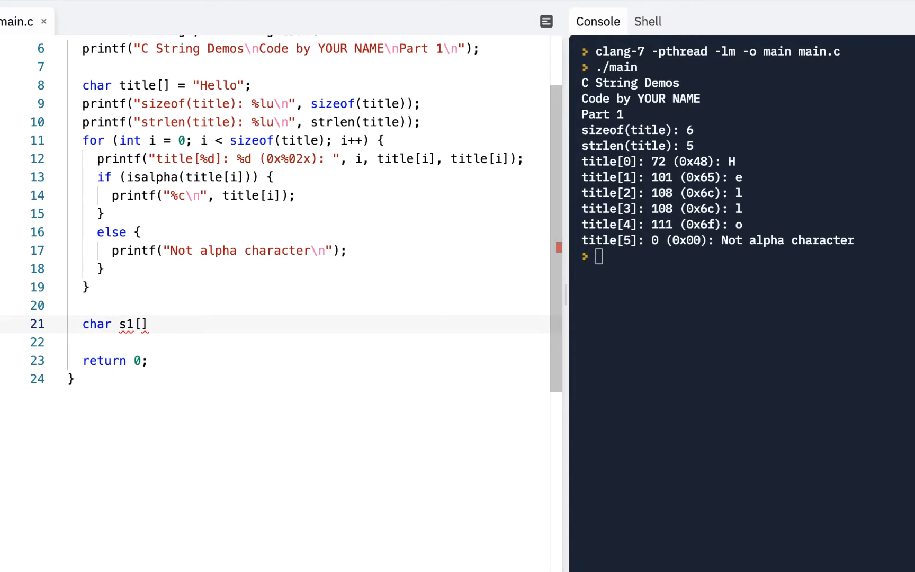
type("= \"\"")
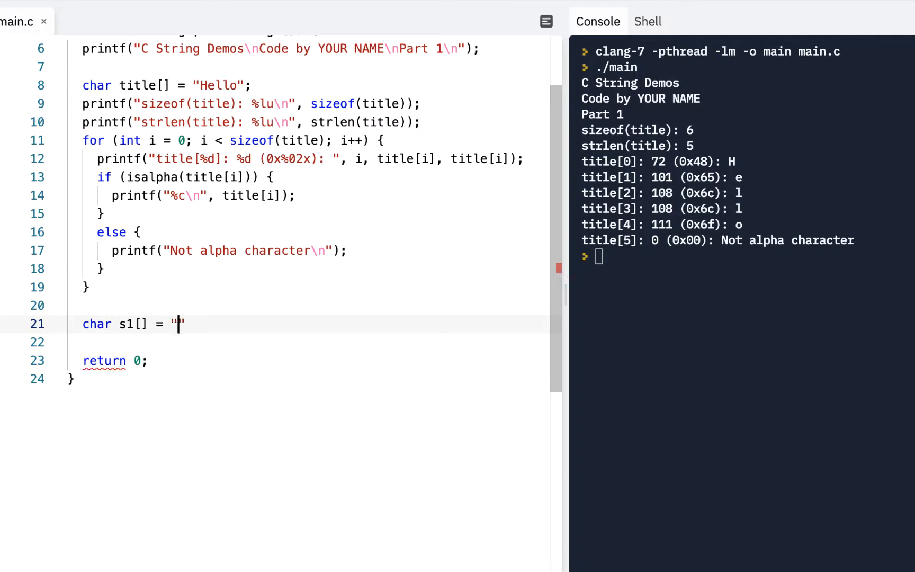
type("Hello")
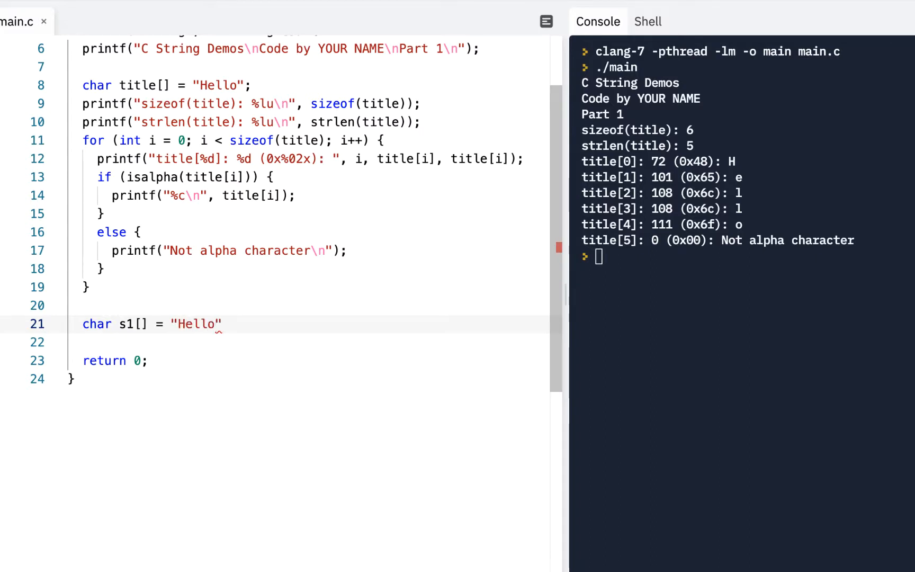
type(";")
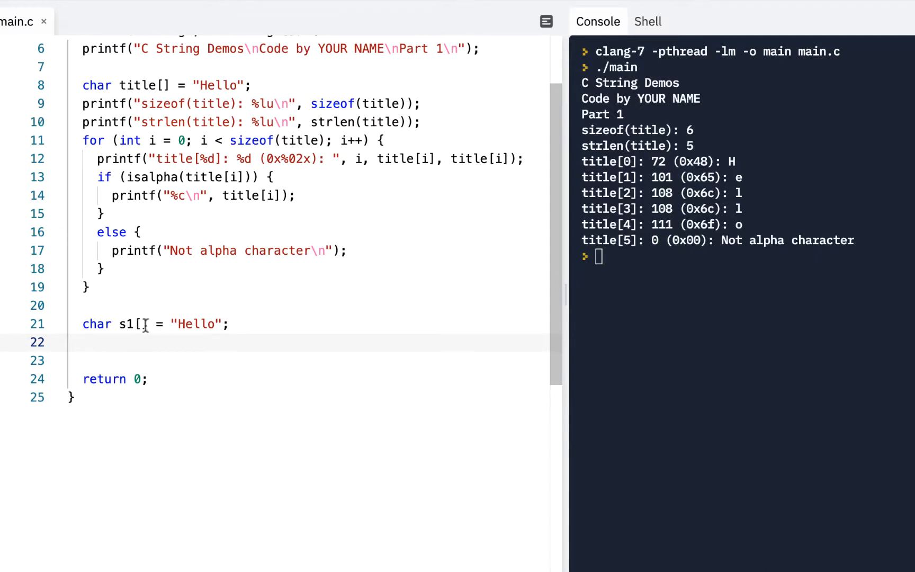
double_click(195, 324)
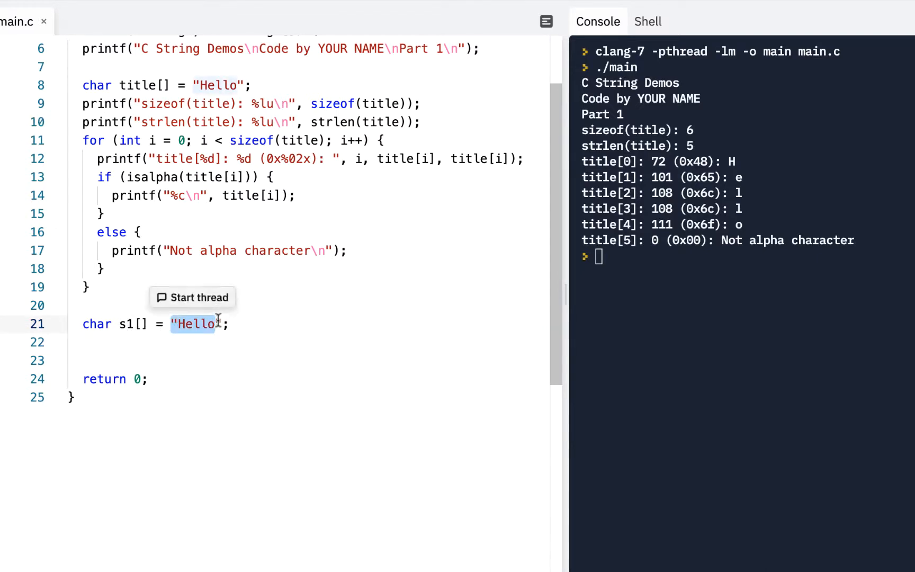
left_click(216, 324)
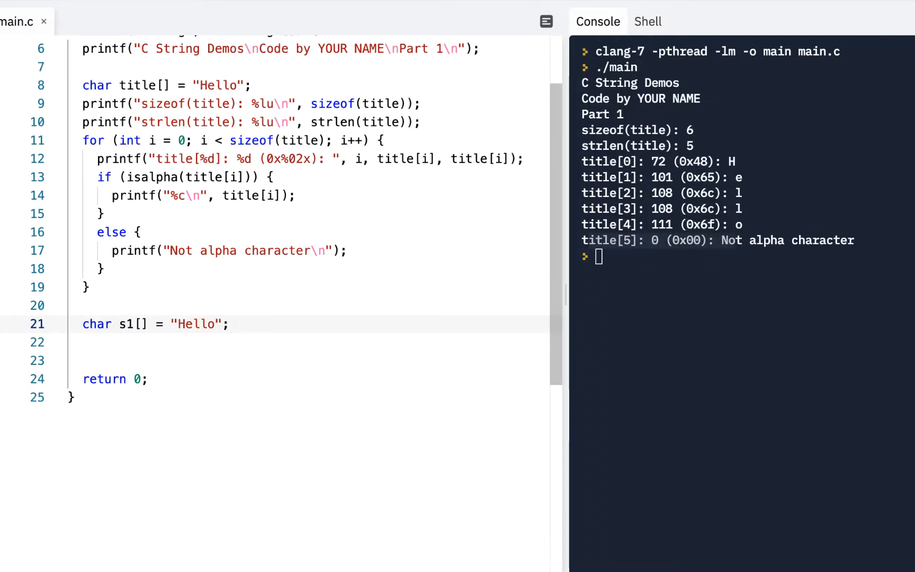
Write char *s2 = "World"; on the line below s1.
type("c")
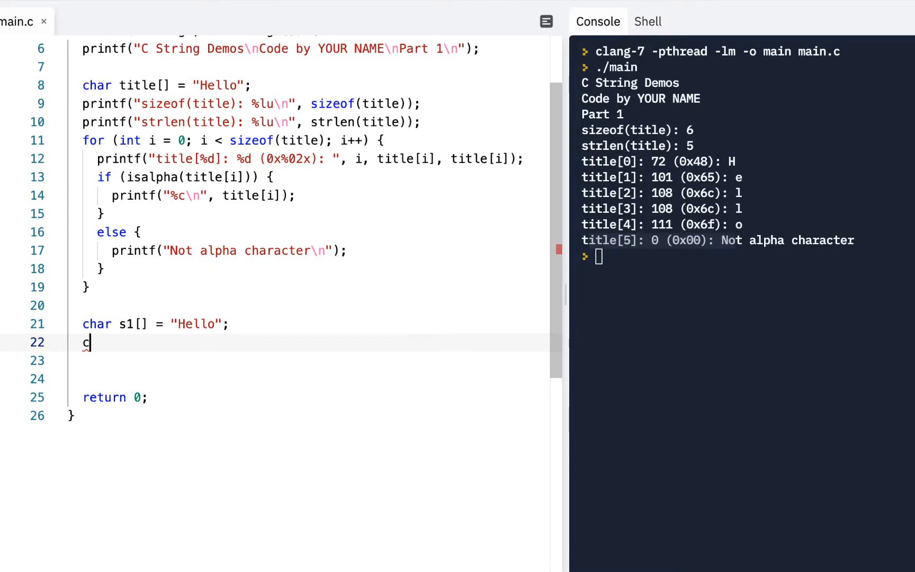
type("har s1")
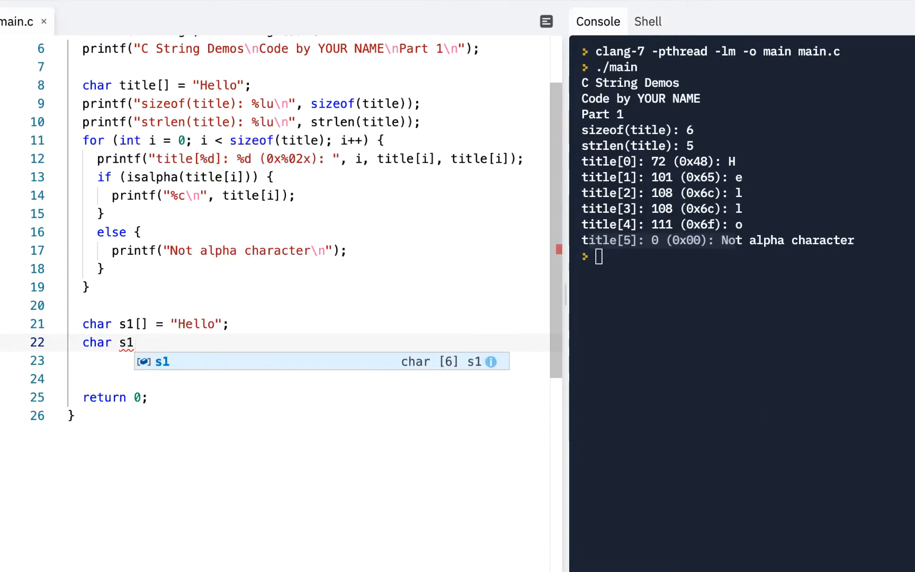
type("= \"World\"")
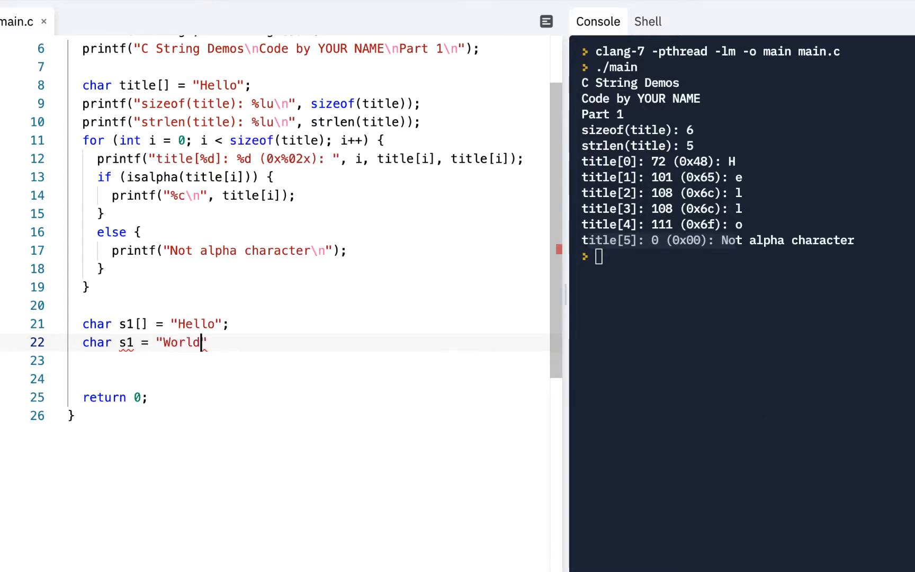
type(";")
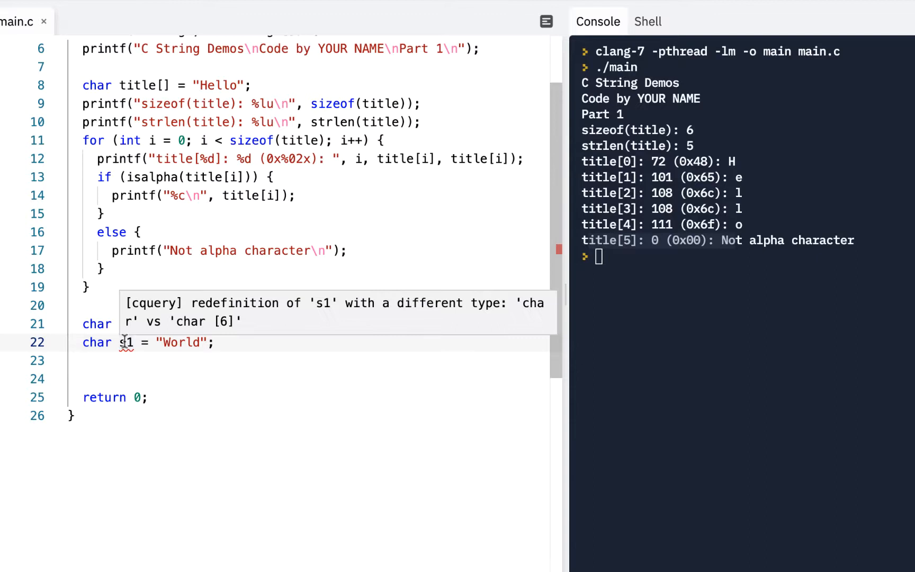
type("char s1[] = \"Hello\";")
type("2")
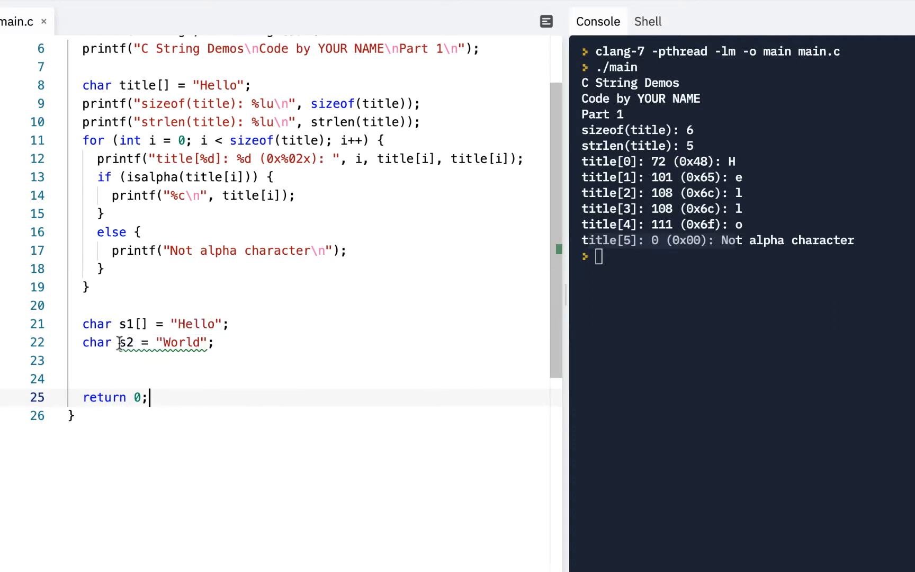
type("*")
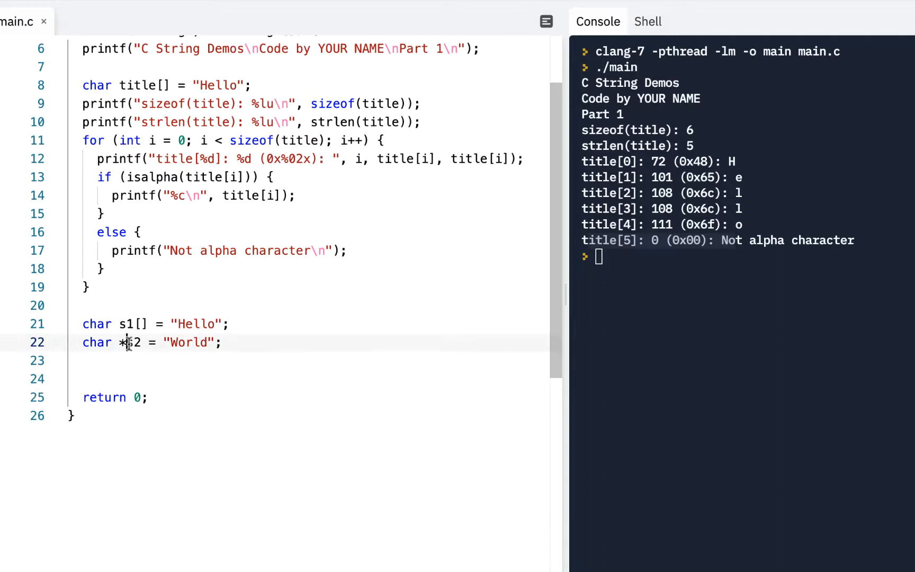
Begin an empty printf("") call below the s2 declaration.
double_click(130, 343)
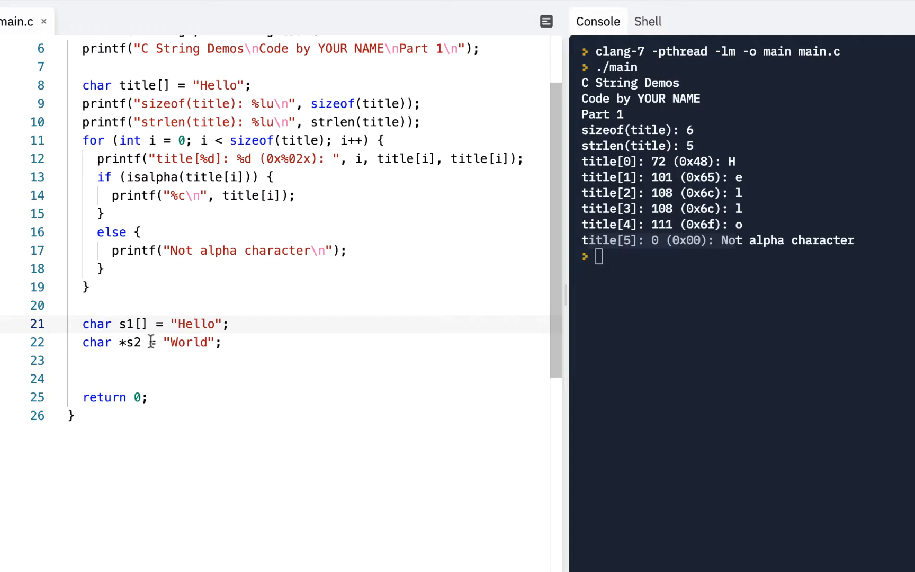
double_click(133, 324)
type("printf(\"")
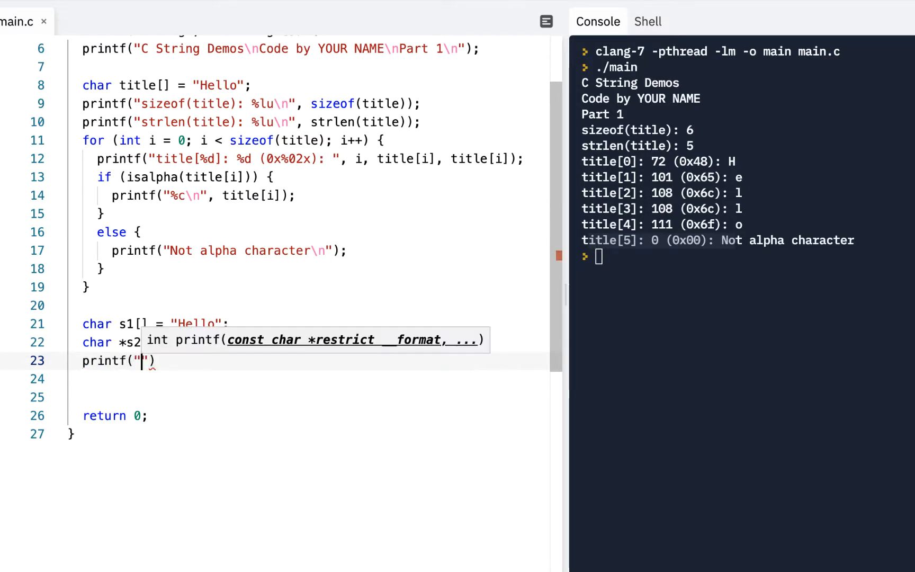
Complete printf("%s %s\n", s1, s2) and run to print Hello World.
type("%s %s")
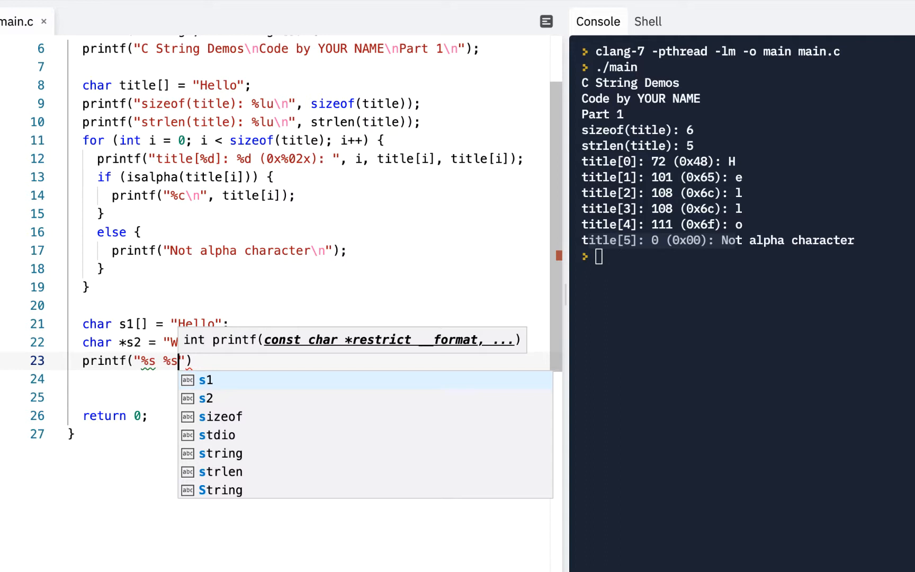
type("\\n")
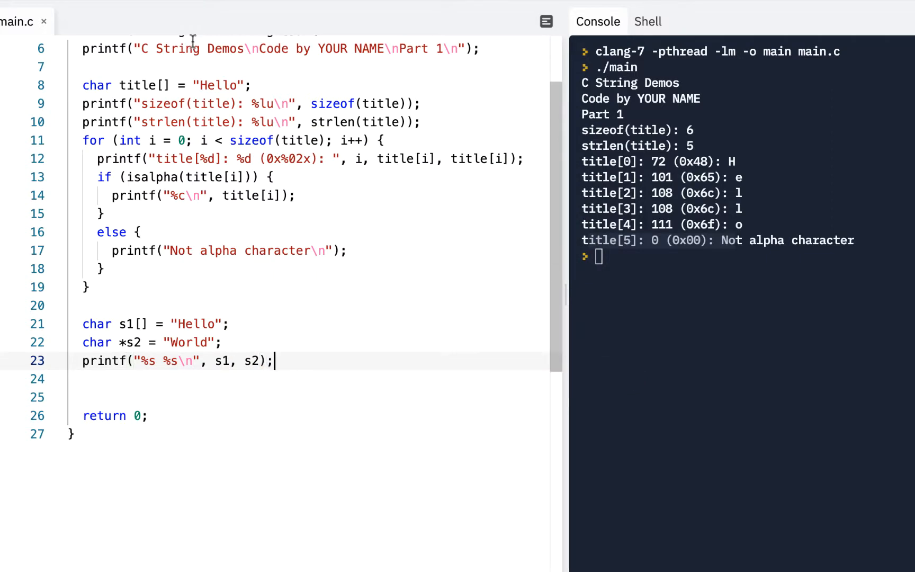
key("cmd+Return")
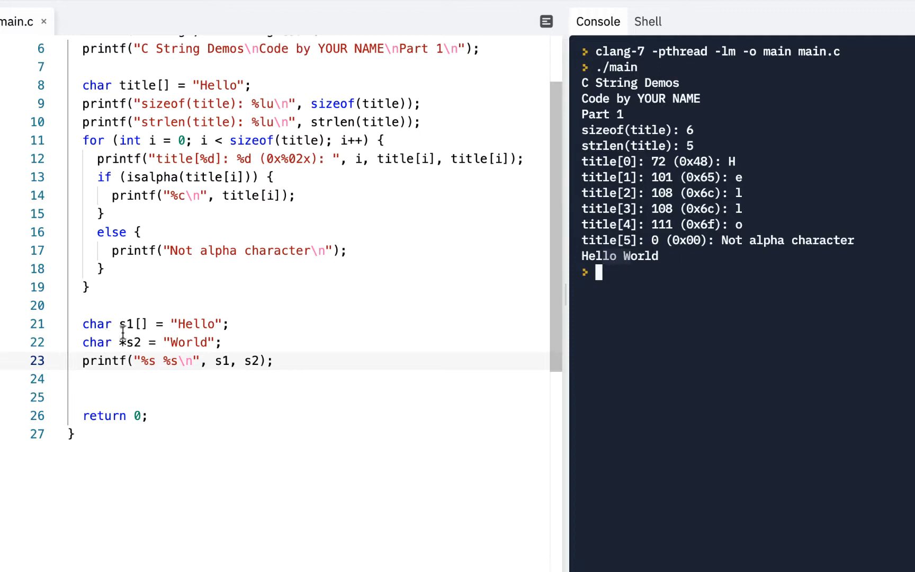
Insert a blank line between the #include lines and main.
double_click(131, 342)
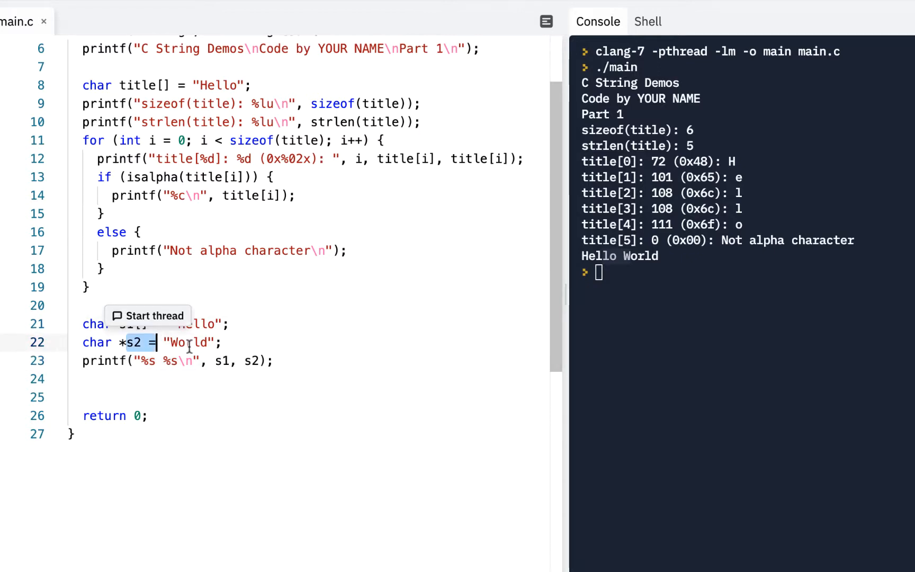
left_click(274, 360)
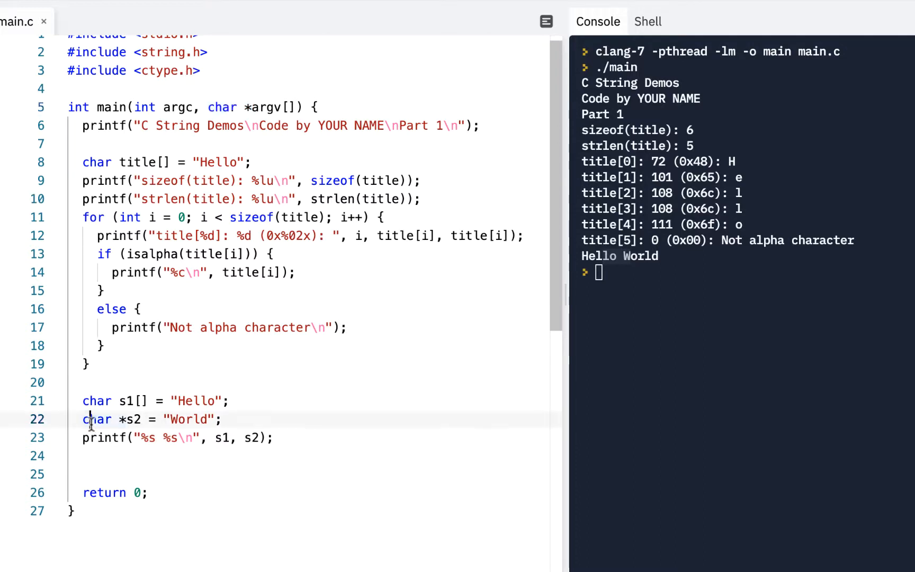
double_click(96, 419)
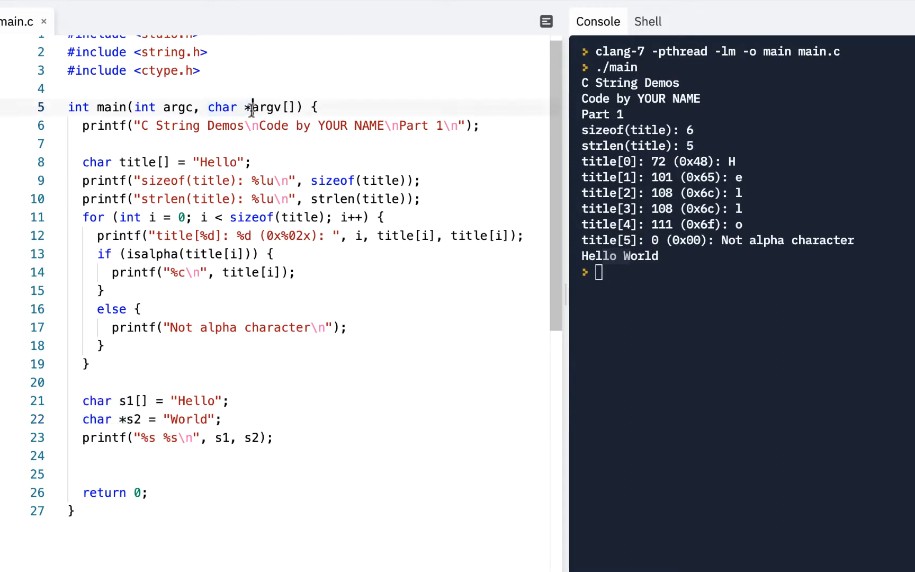
double_click(262, 107)
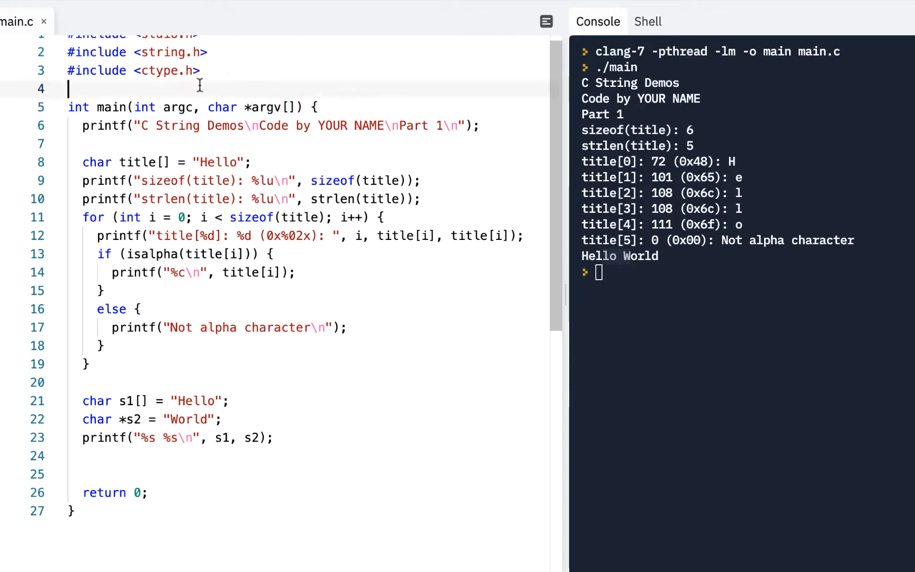
mouse_move(273, 287)
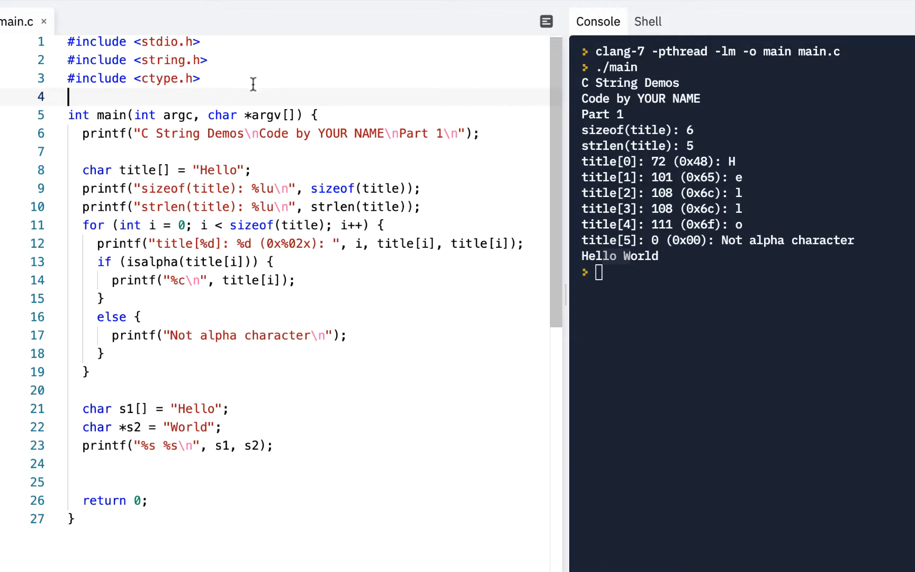
mouse_move(229, 98)
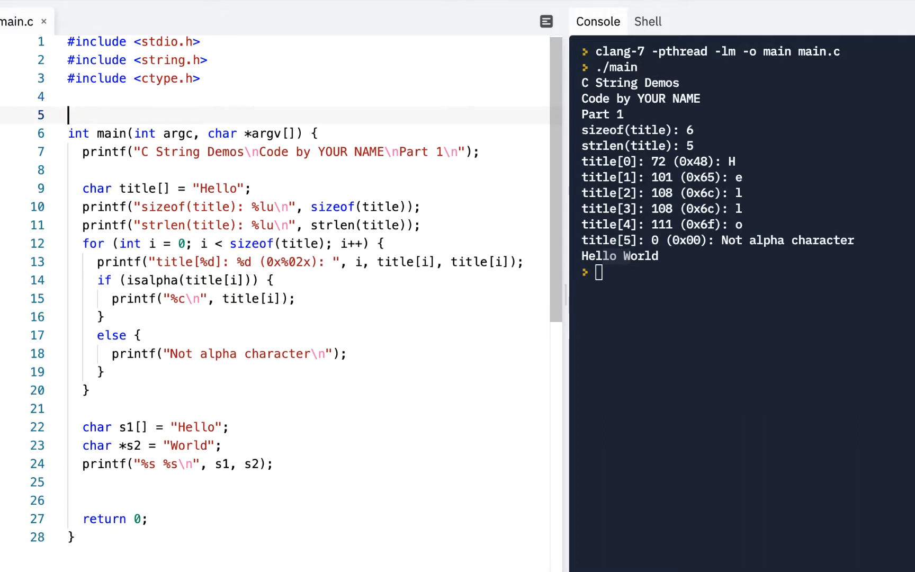
Above main, add //Vector = Array and char *colorsv[] = { "red", "green", "blue" };.
type("char")
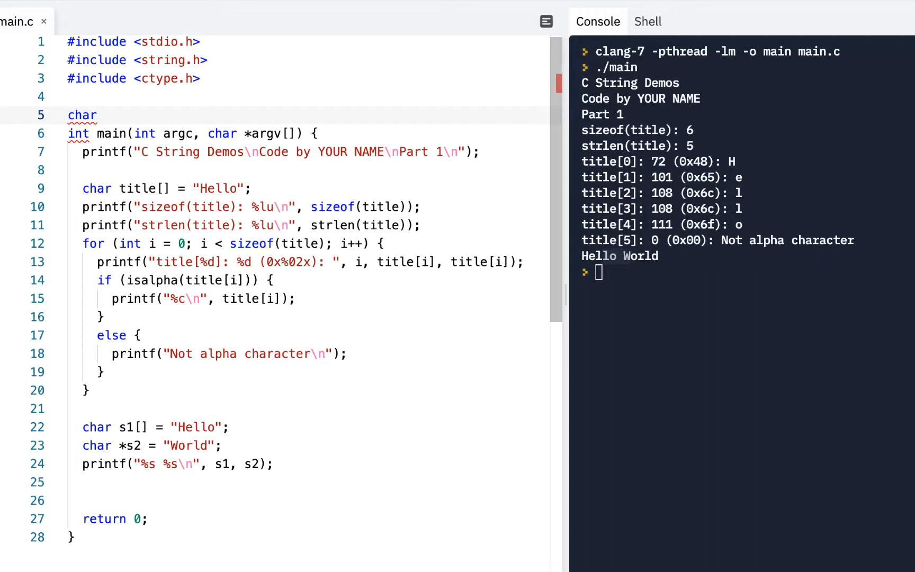
type("*colors")
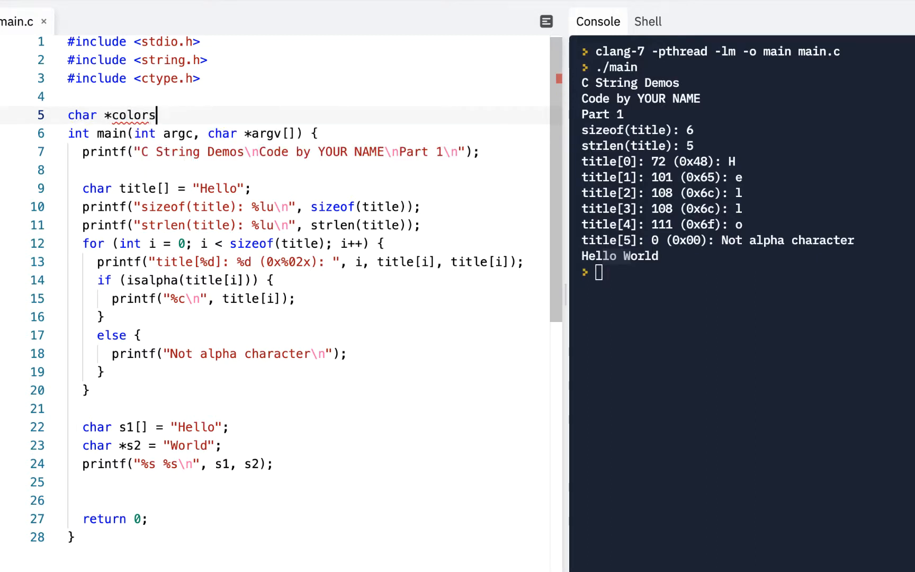
type("v")
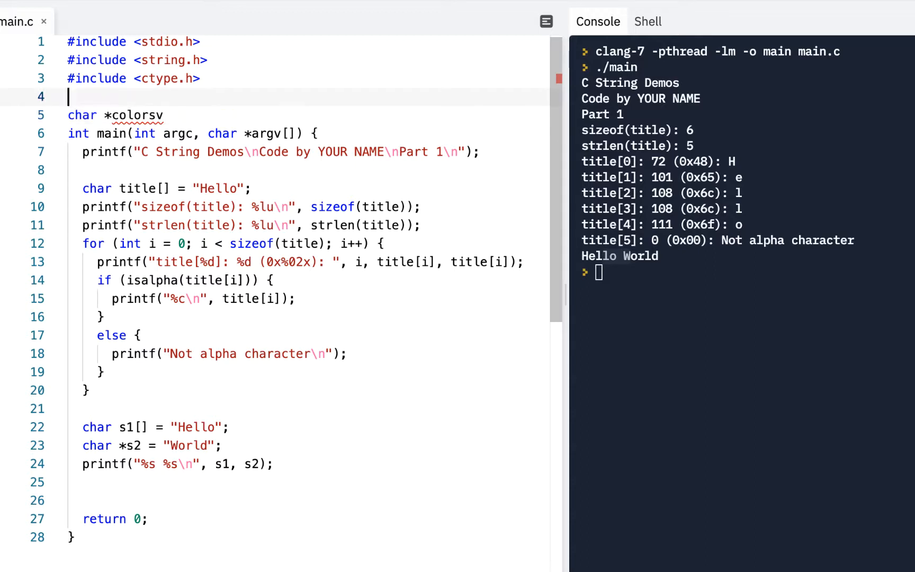
type("//Vec")
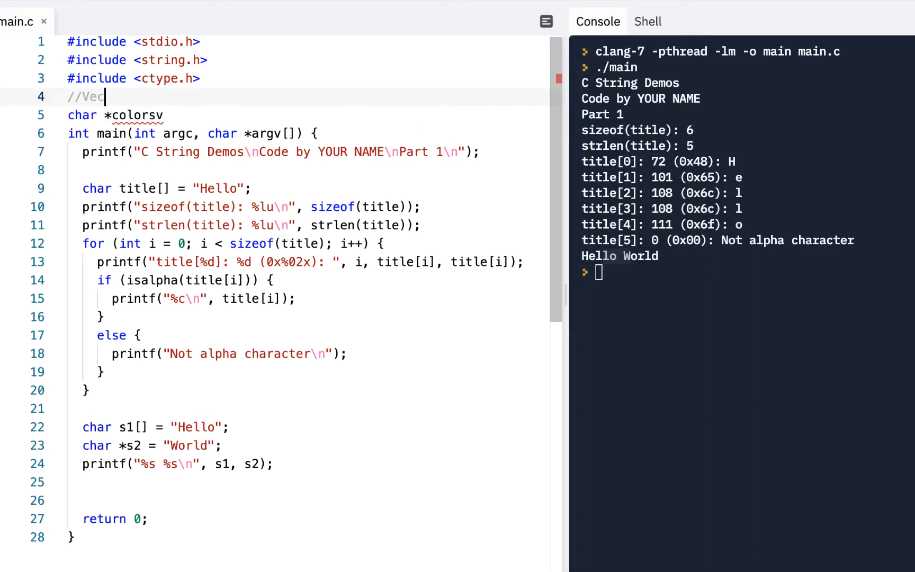
type("tor =")
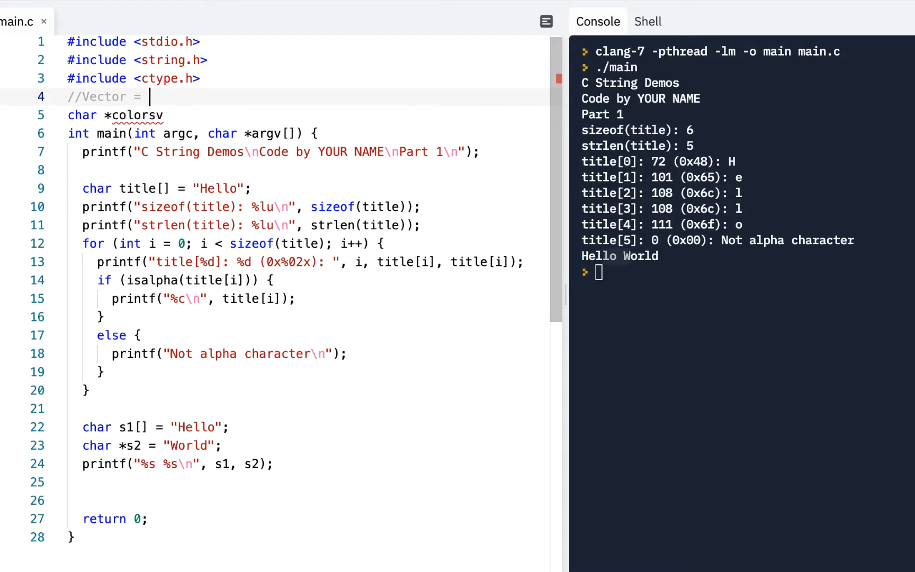
type("Array")
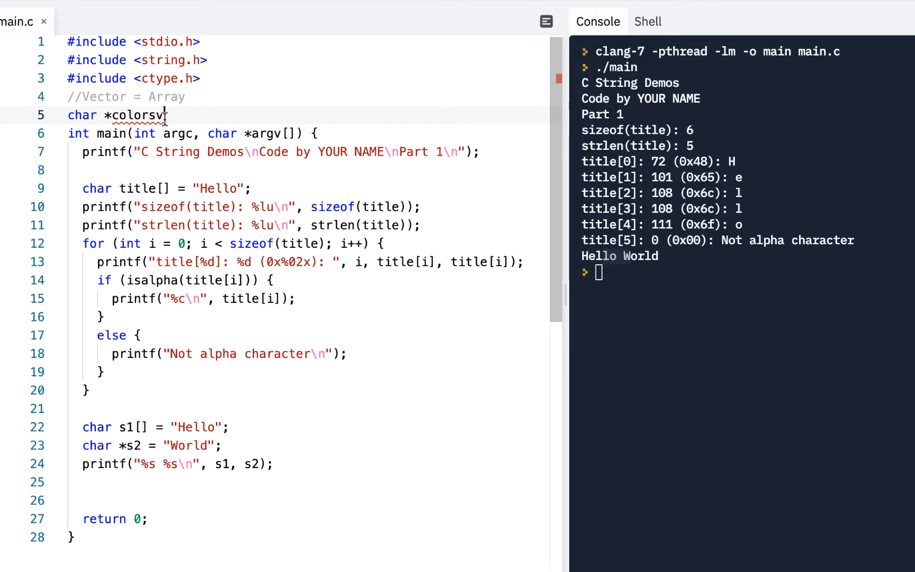
type("[]")
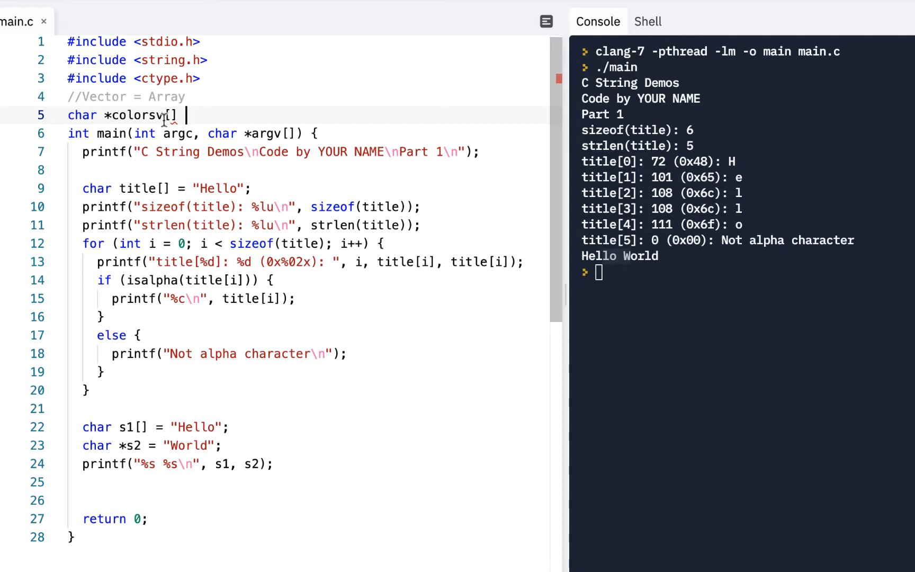
type("=")
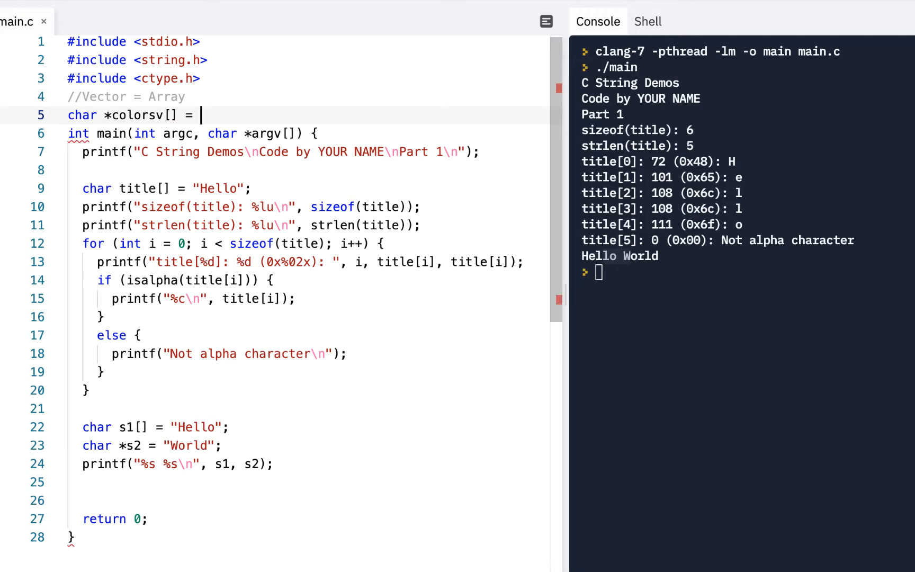
type("{ \"re\"}")
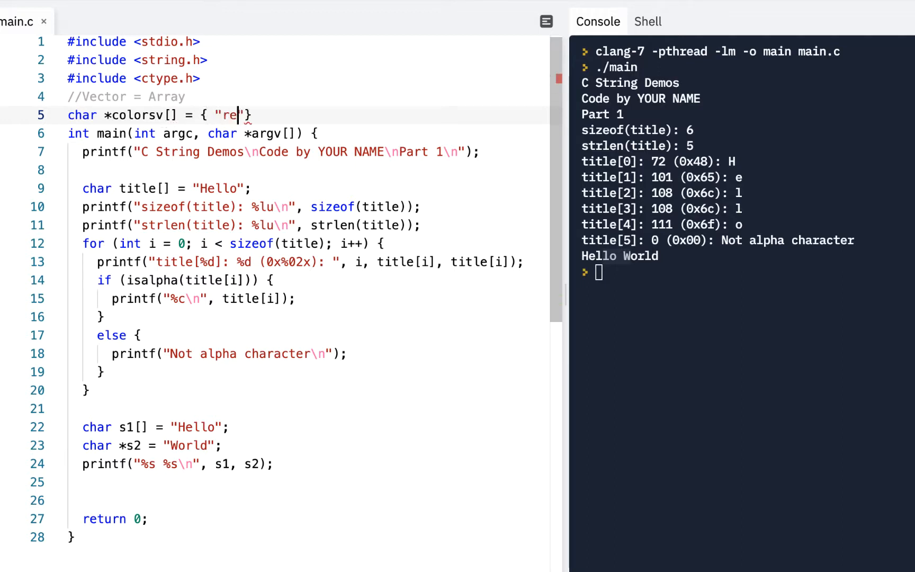
type("d\", \"green")
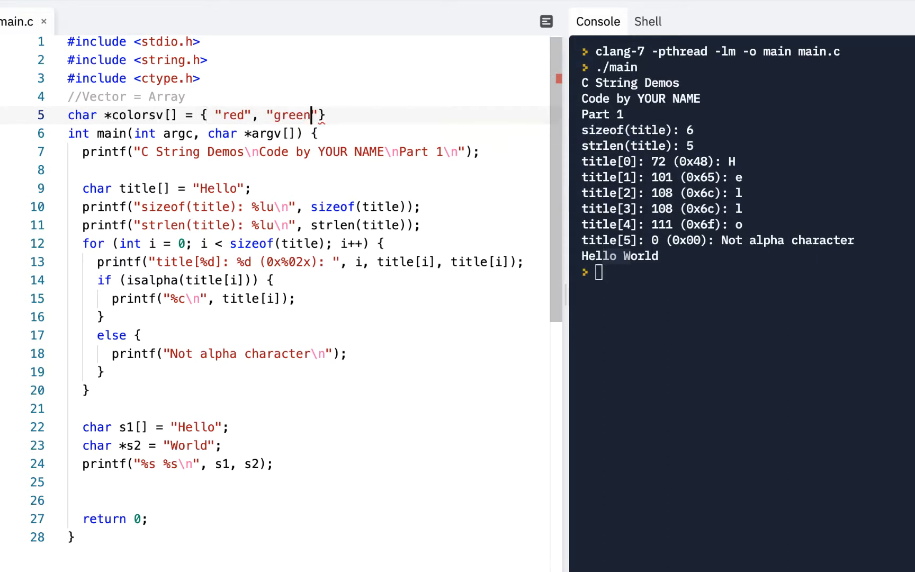
type(", \"bvlue\"")
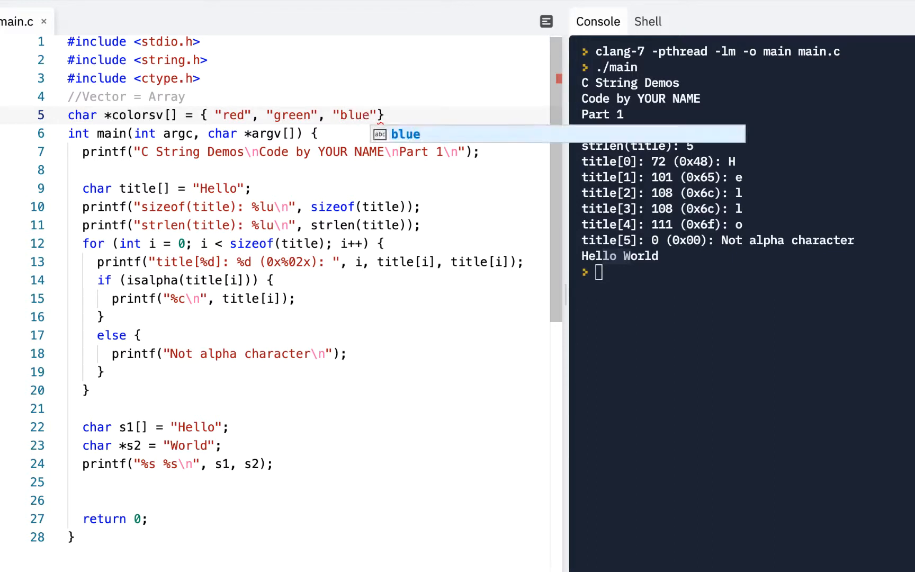
type(";")
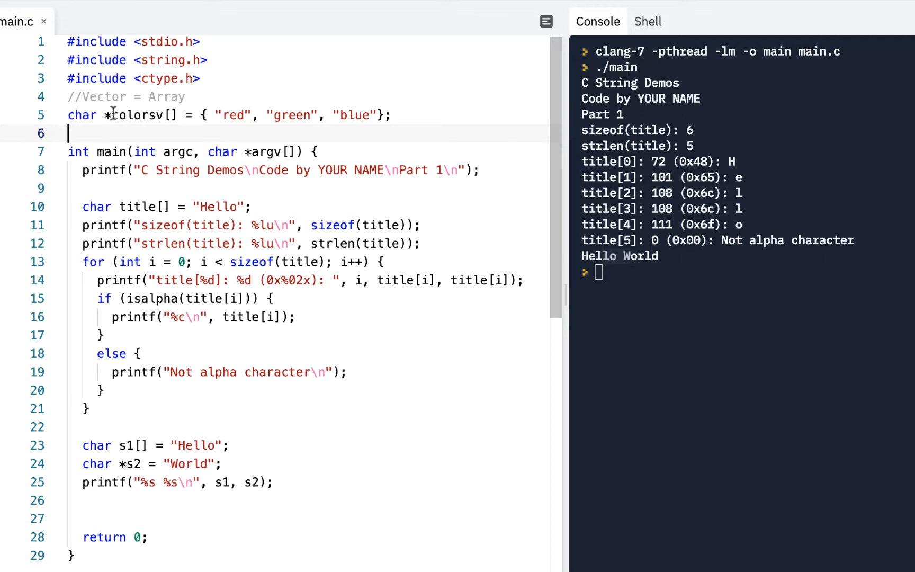
mouse_move(133, 468)
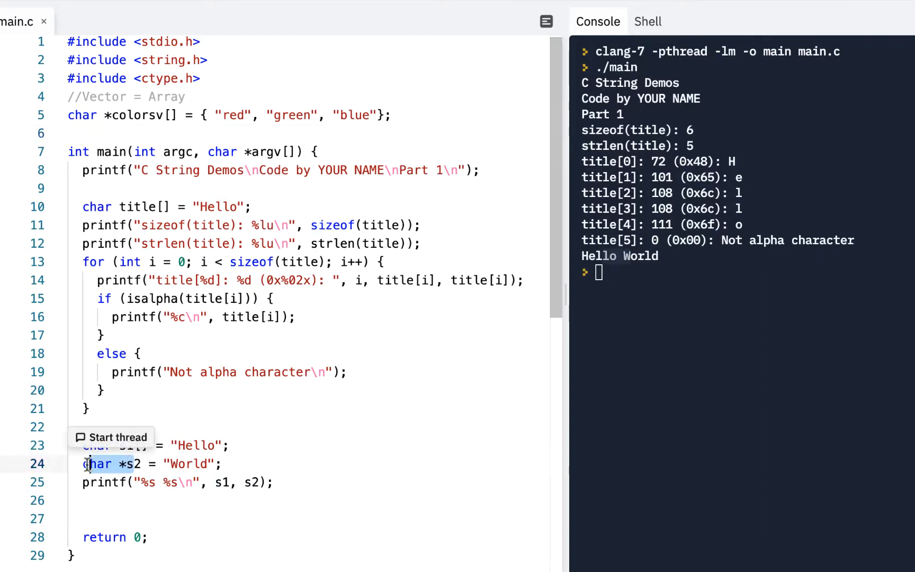
mouse_move(114, 128)
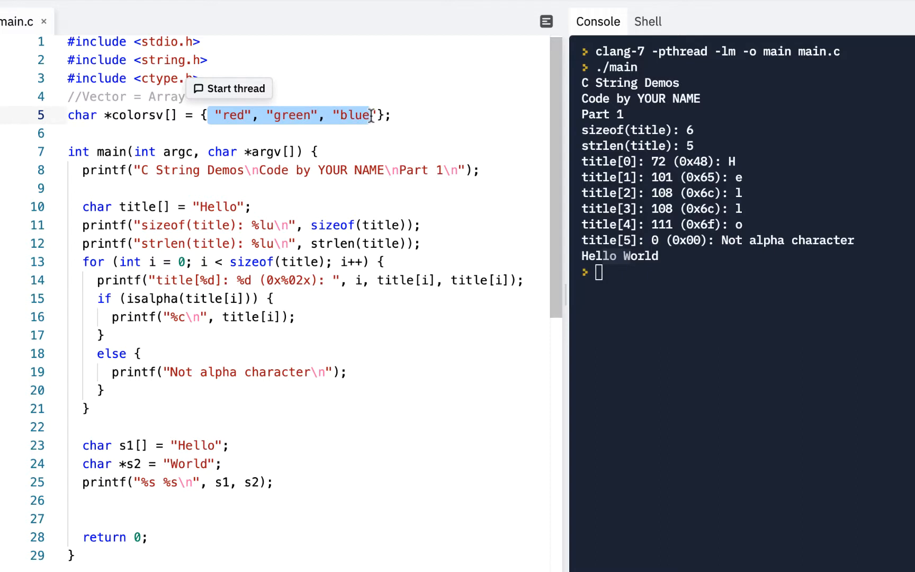
mouse_move(326, 474)
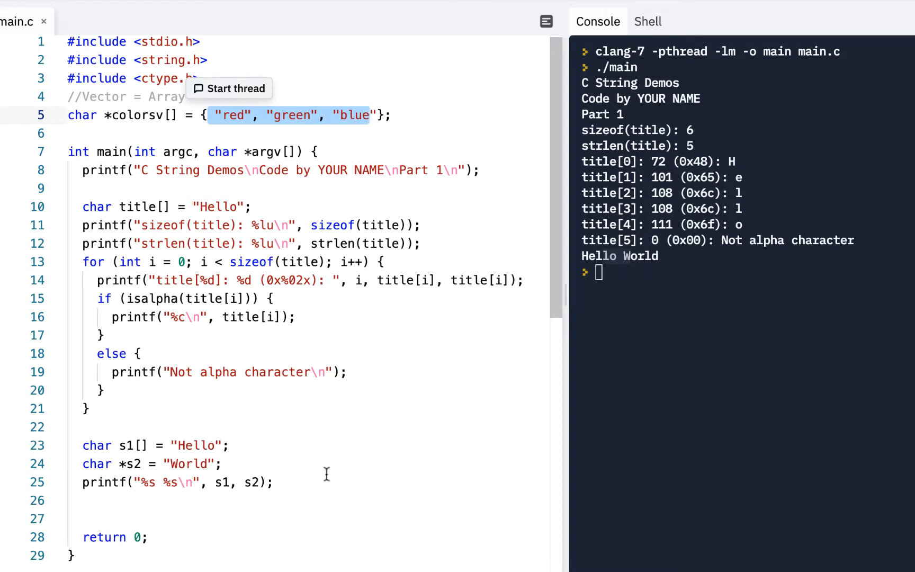
Place the cursor on a new line after the s1/s2 printf.
scroll("down", 3)
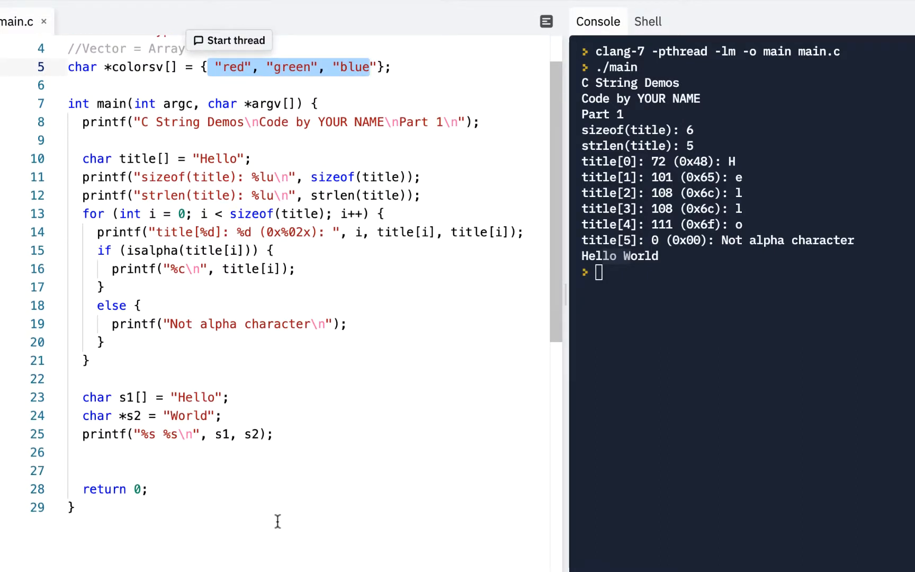
left_click(274, 434)
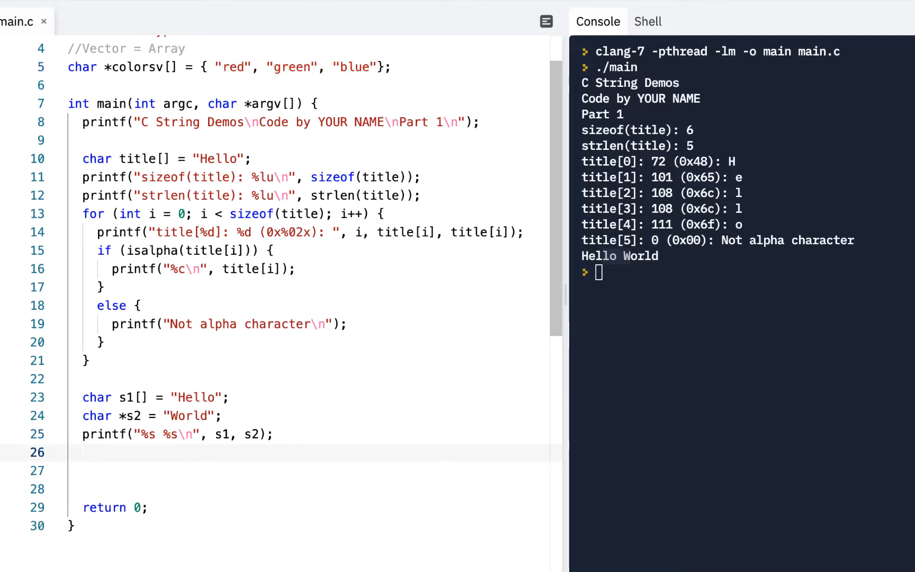
Start the for loop header with int i = 0; i <.
type("for (")
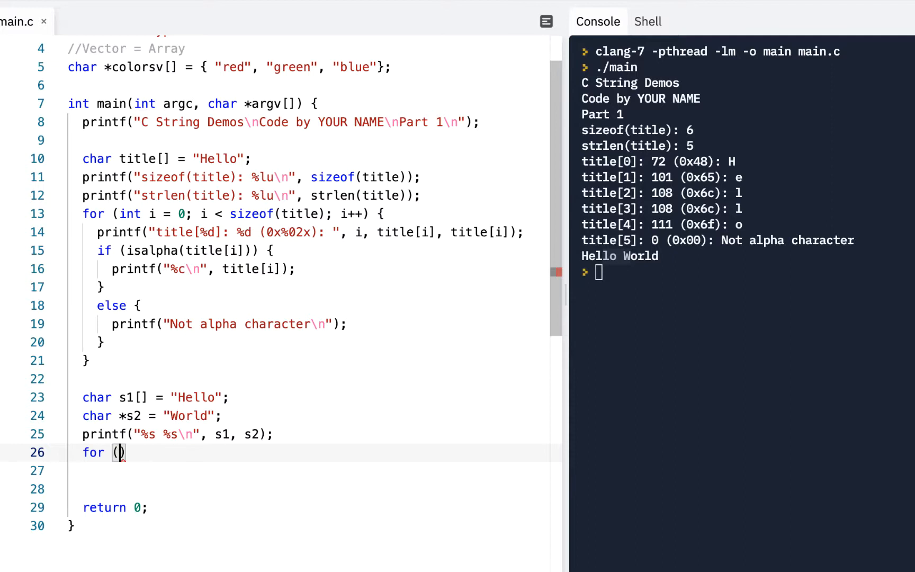
type("int i = 0")
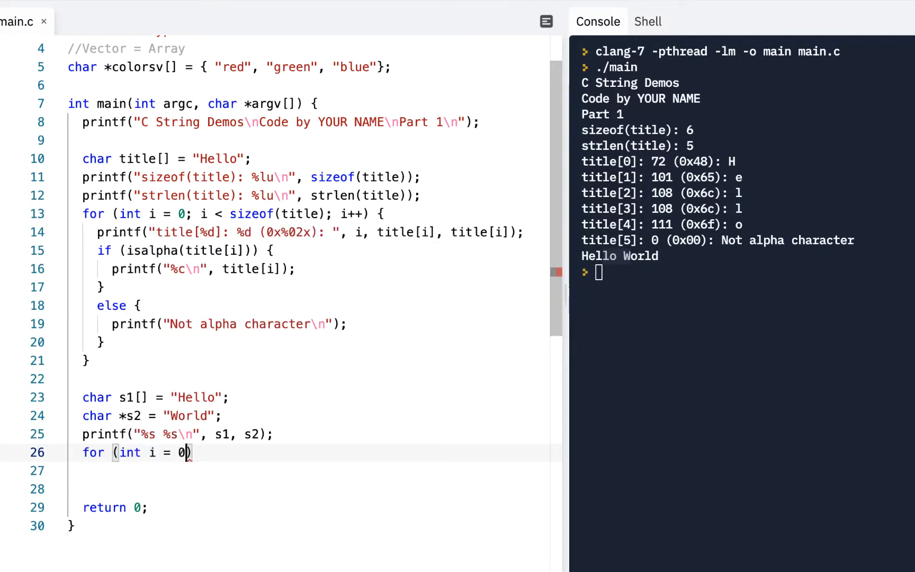
type(";")
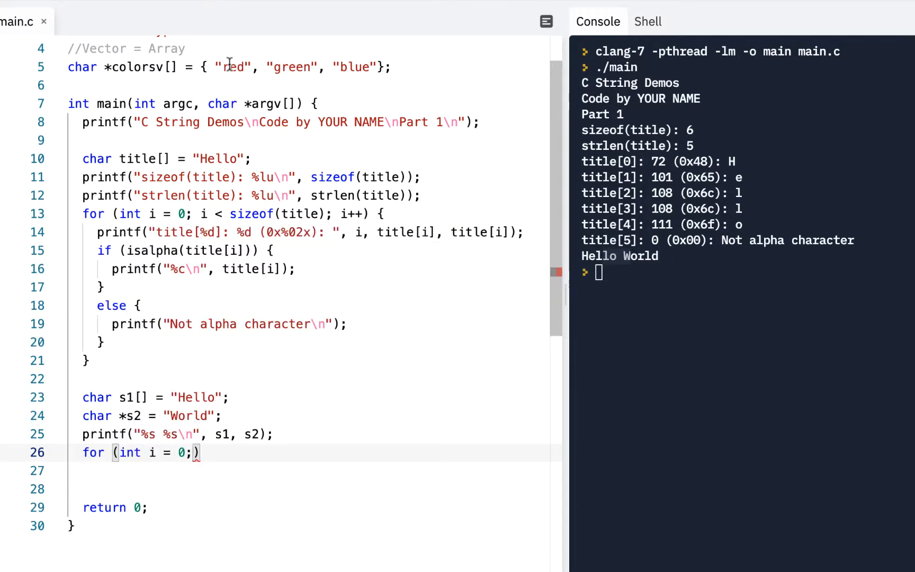
double_click(232, 66)
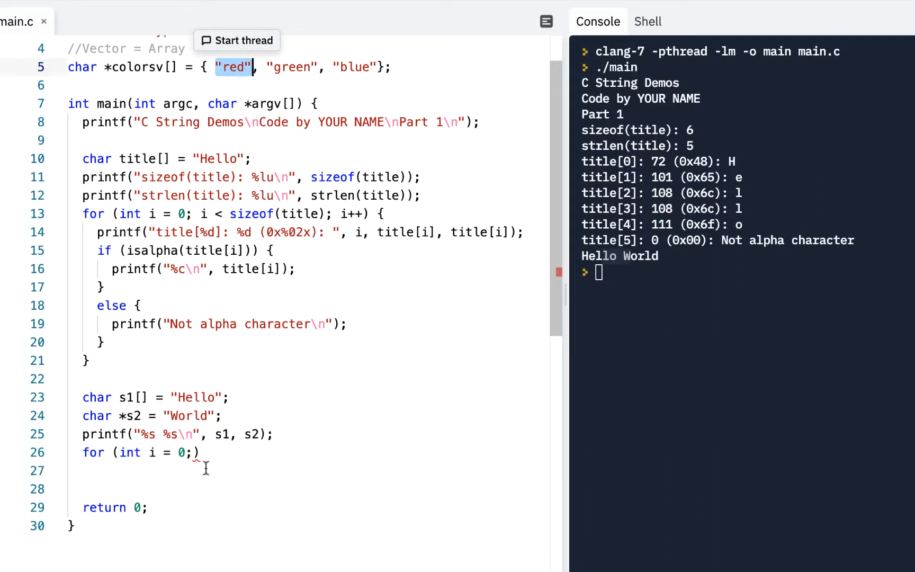
type("i")
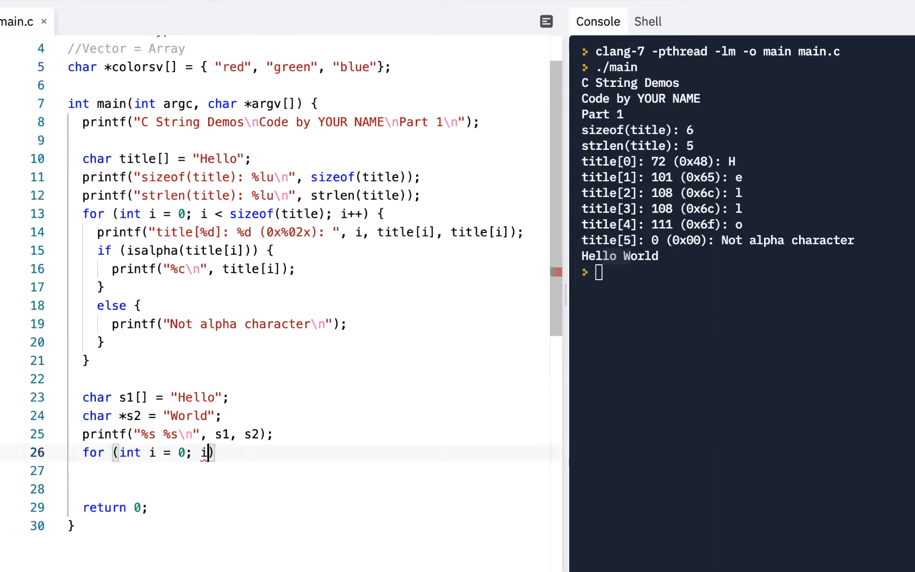
type("<")
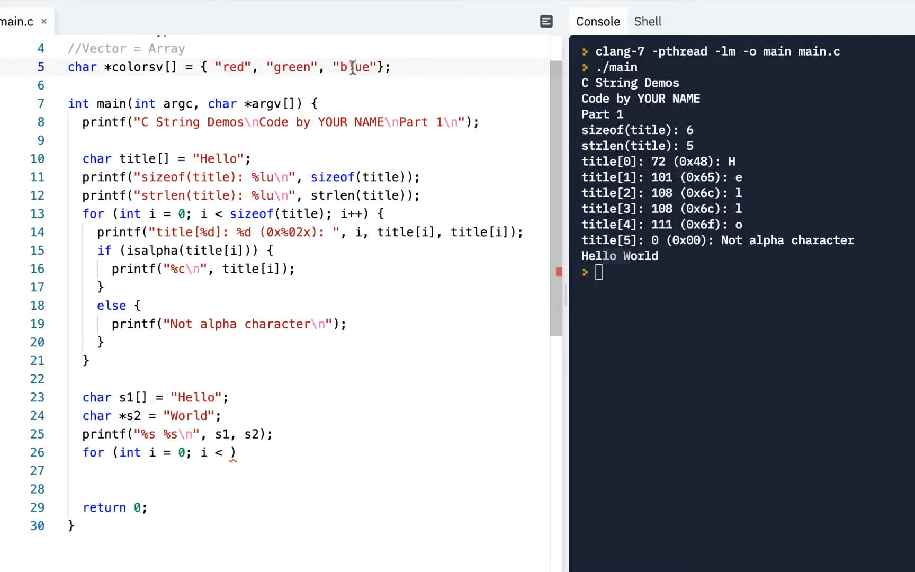
mouse_move(343, 131)
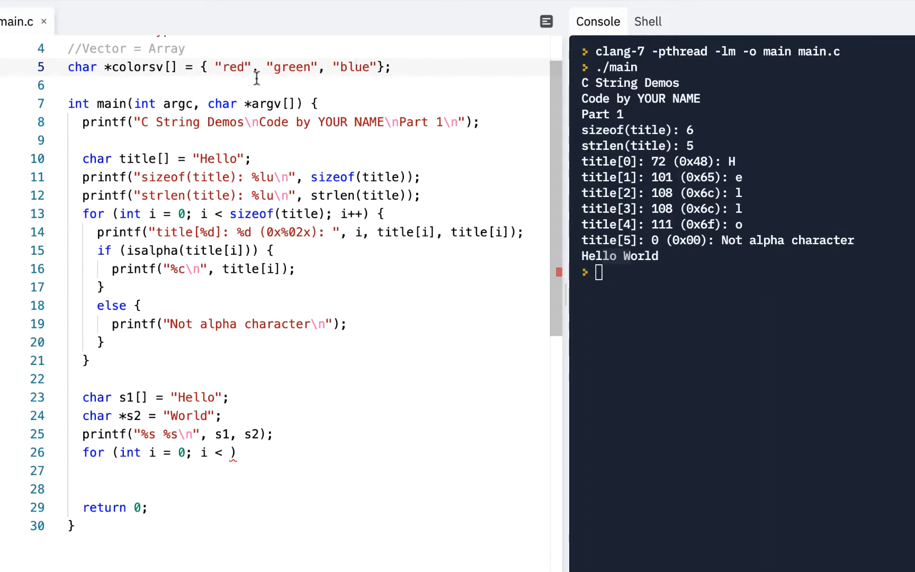
left_click_drag(219, 67, 356, 67)
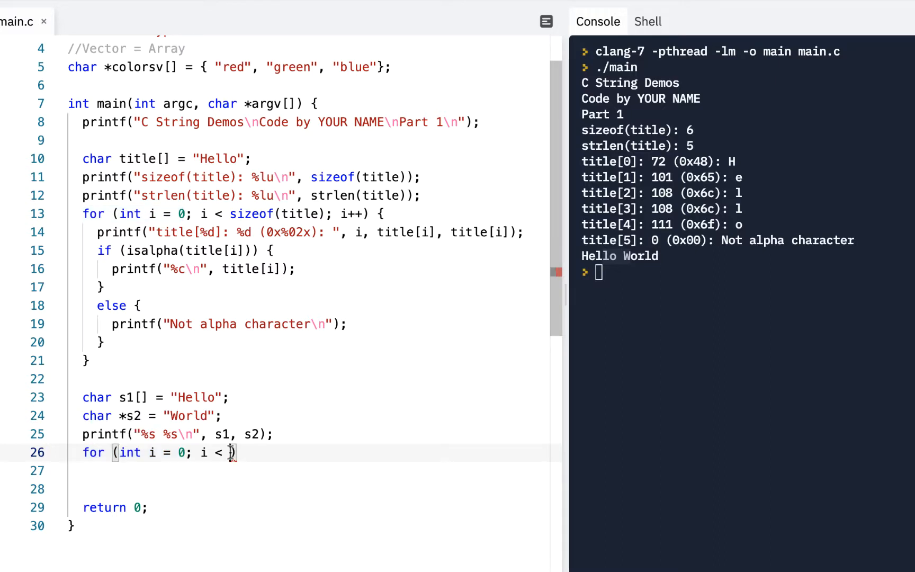
Set the loop limit to sizeof(colorsv) / sizeof(colorsv[0]).
type("sizde")
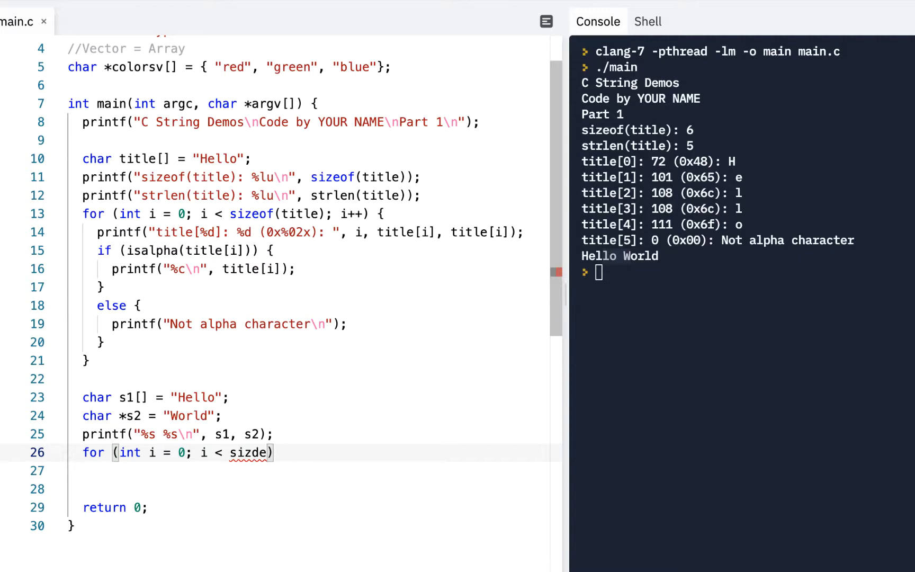
type("sizeof")
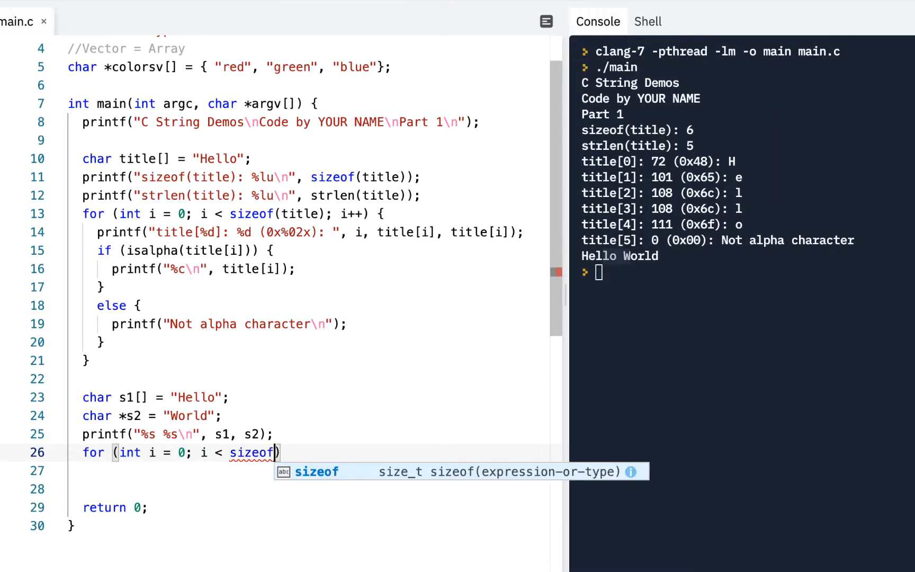
type("(col")
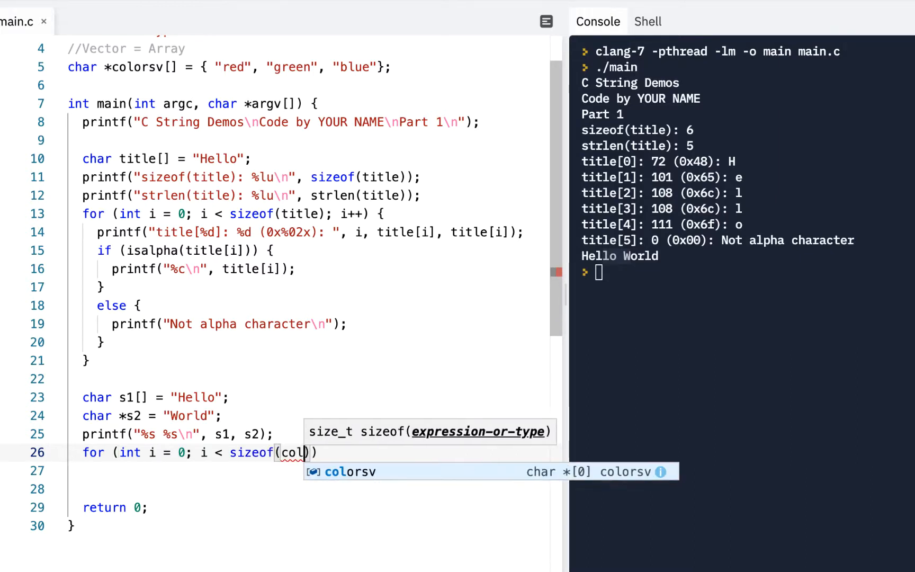
type("or")
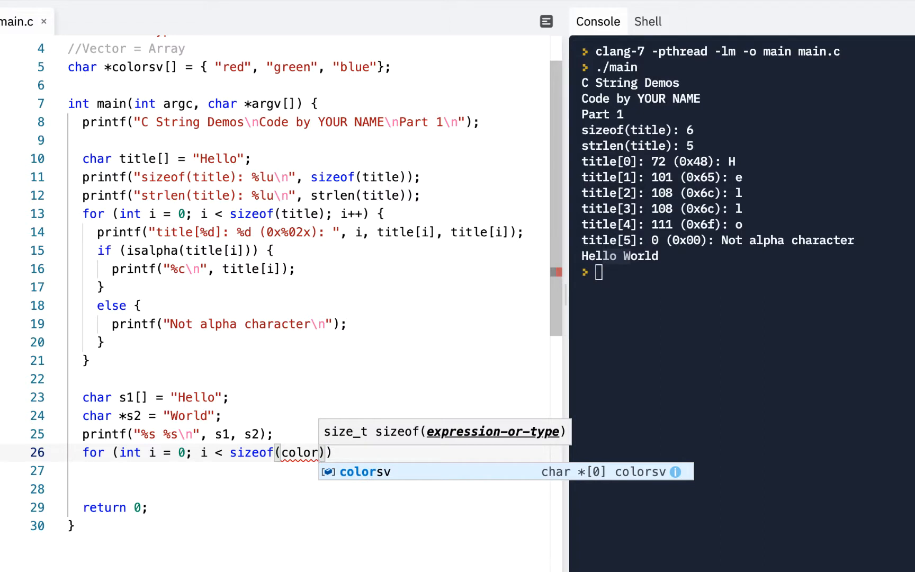
left_click(366, 472)
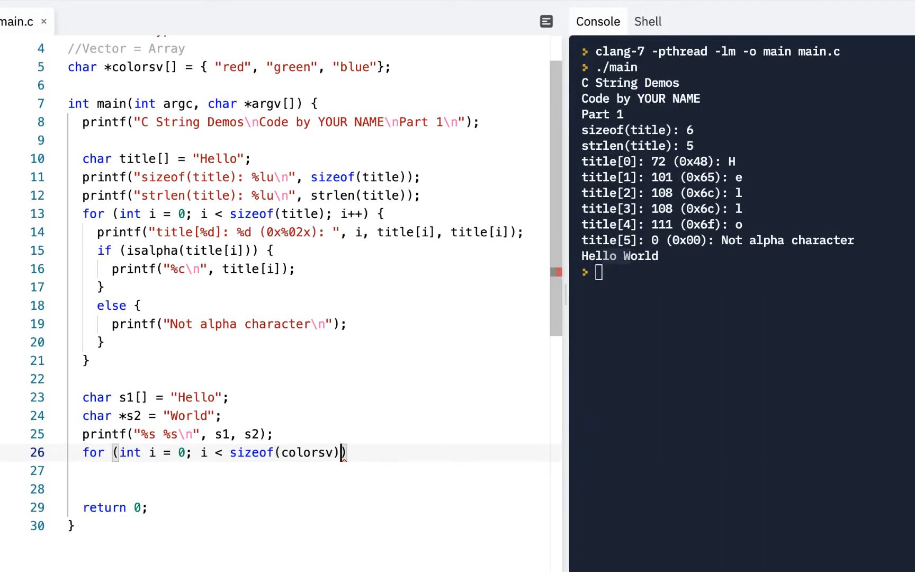
mouse_move(204, 58)
type(" /")
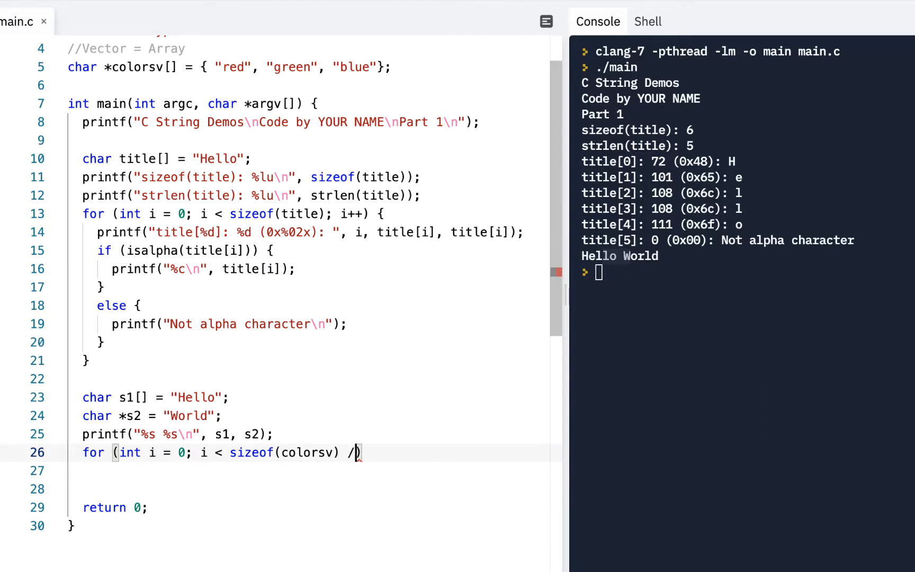
type("s")
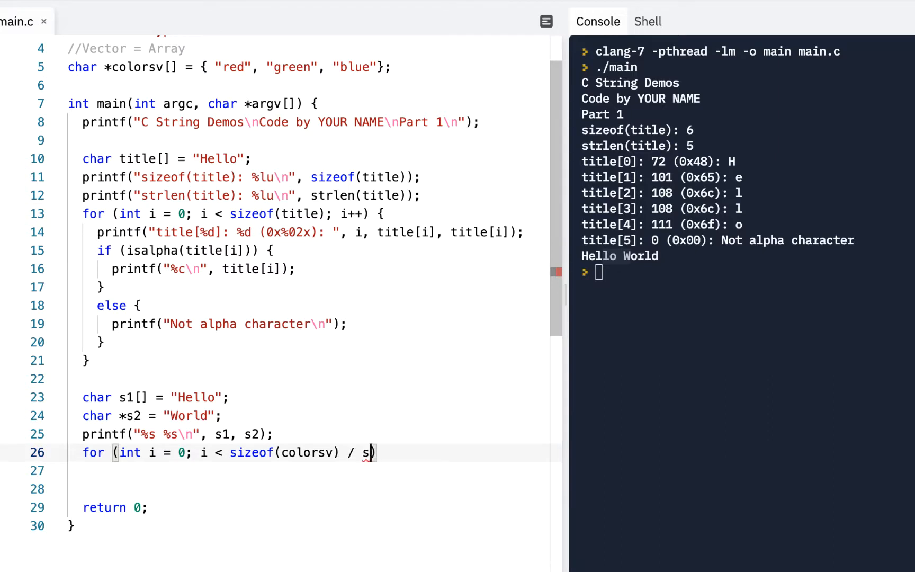
type("izeof")
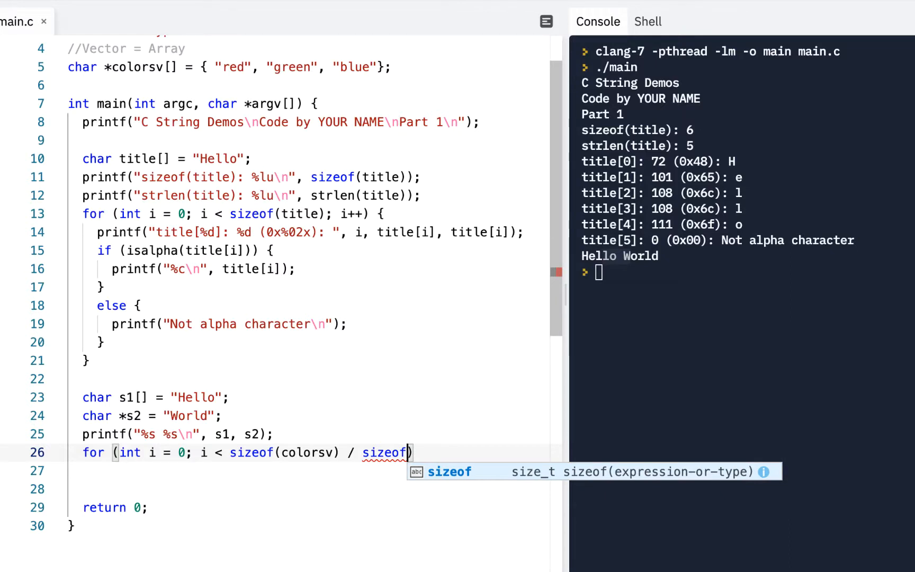
type("(colorsv[")
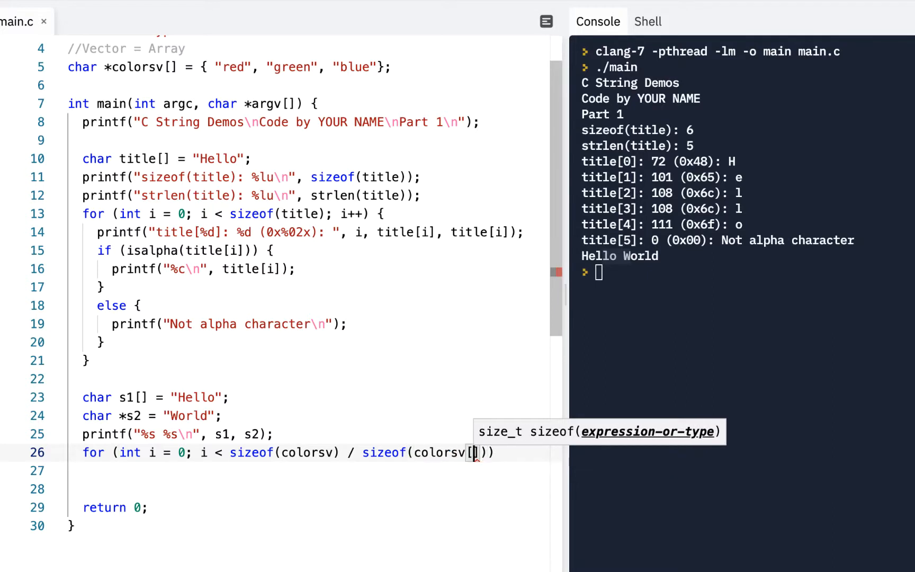
type("0")
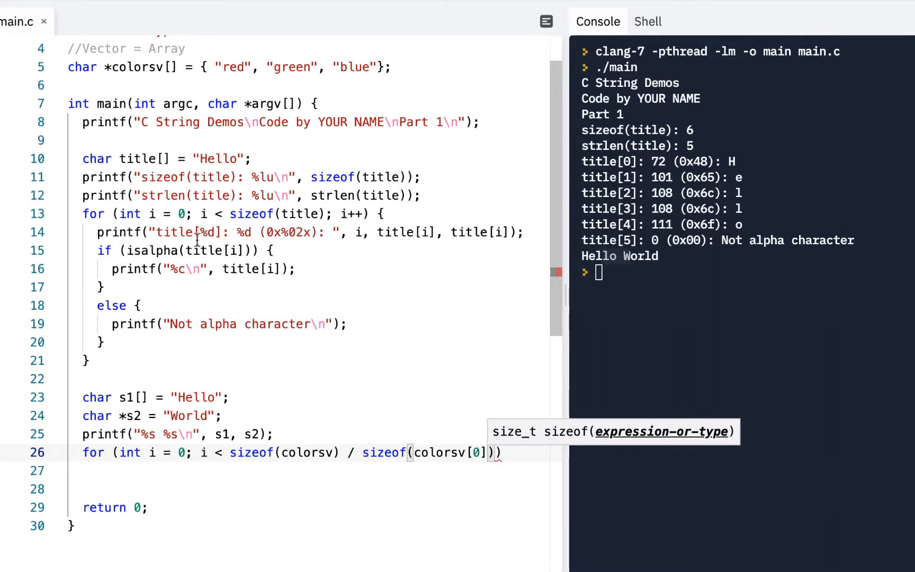
Finish the loop header with i++ and open the loop body.
left_click(202, 66)
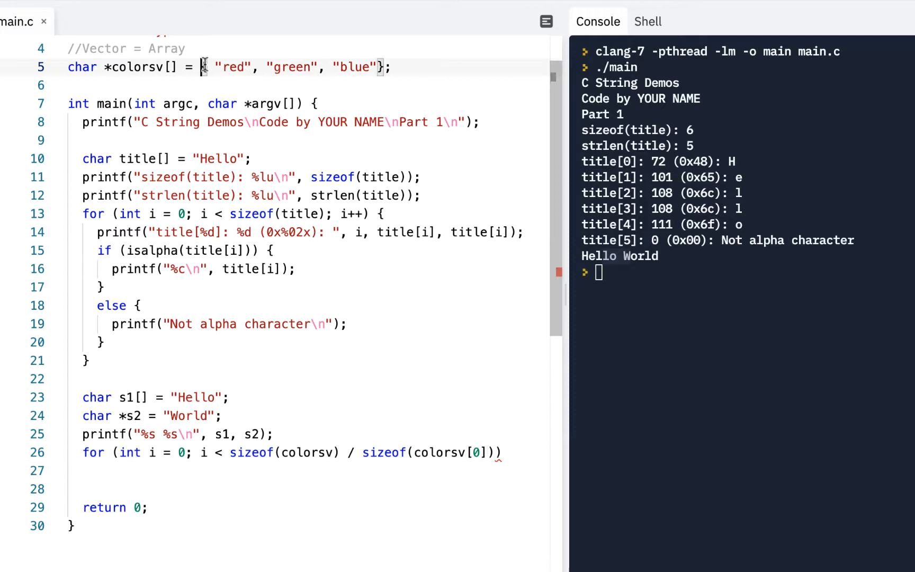
left_click_drag(203, 67, 385, 67)
type("; ")
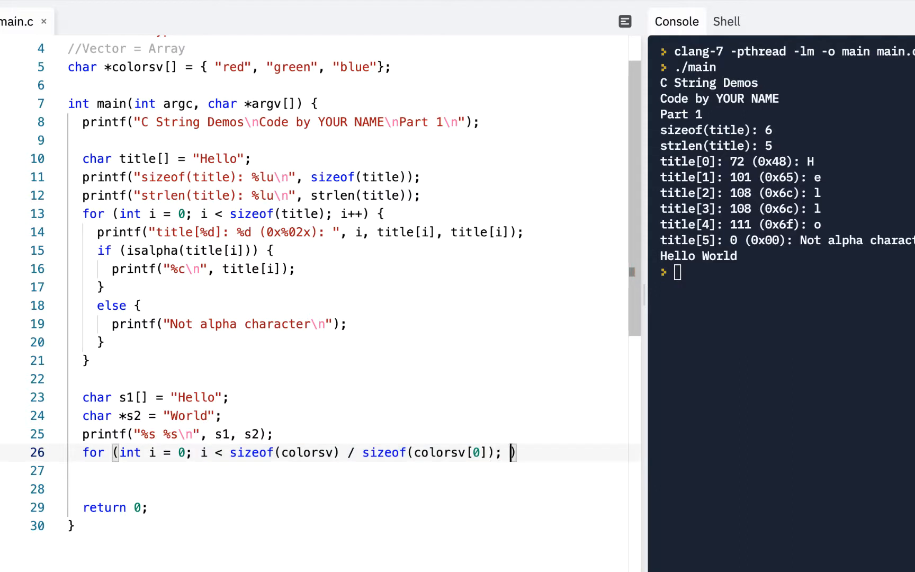
type("=")
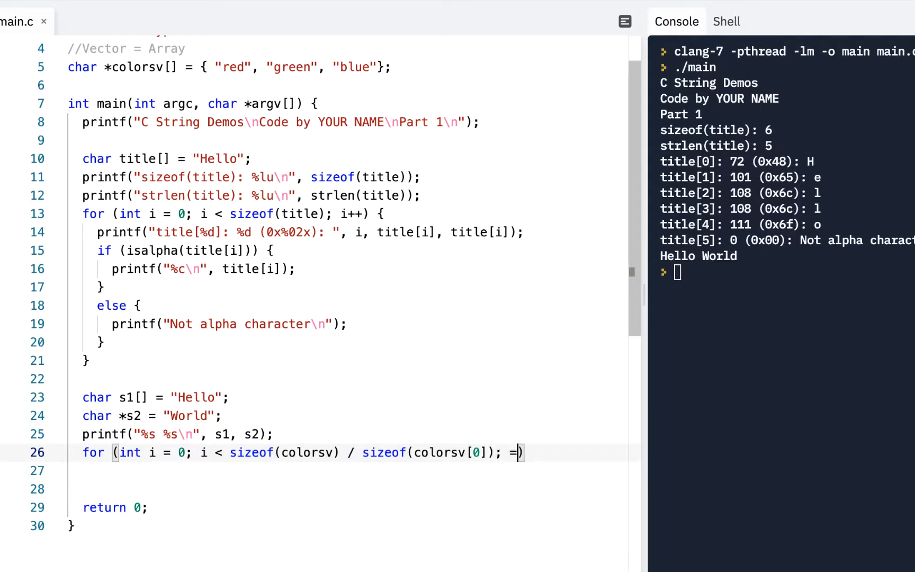
key("Backspace")
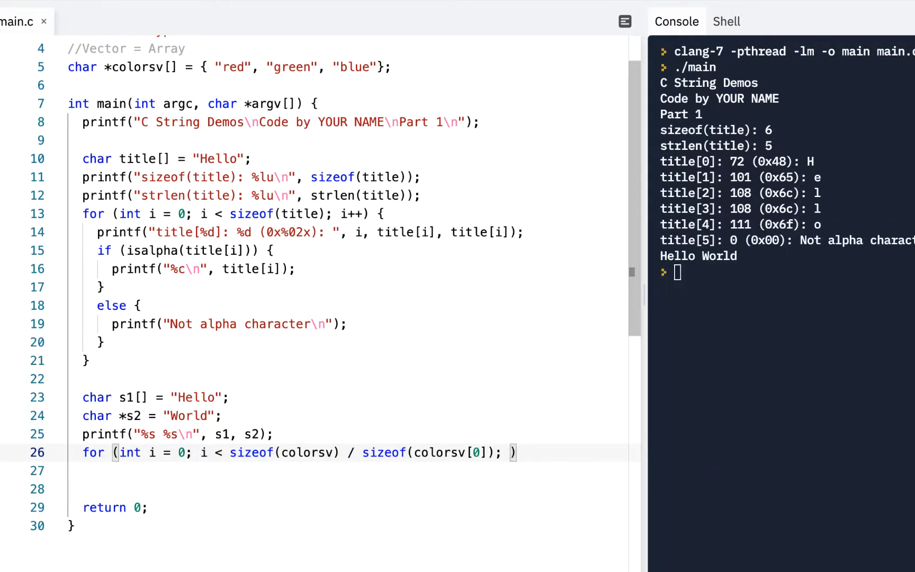
type("i++")
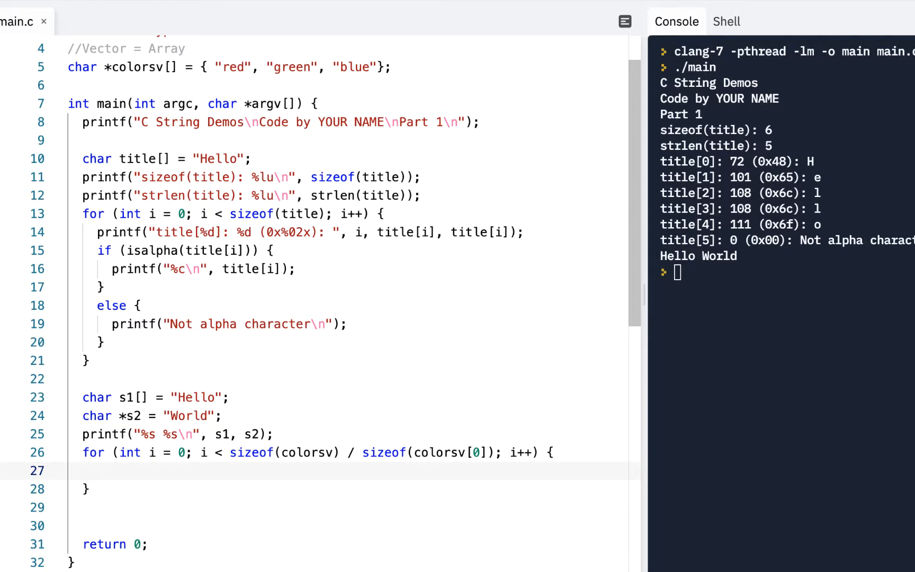
Print colorsv[i] with "%s\n" in the loop and run, listing red, green, blue.
type("printf(")
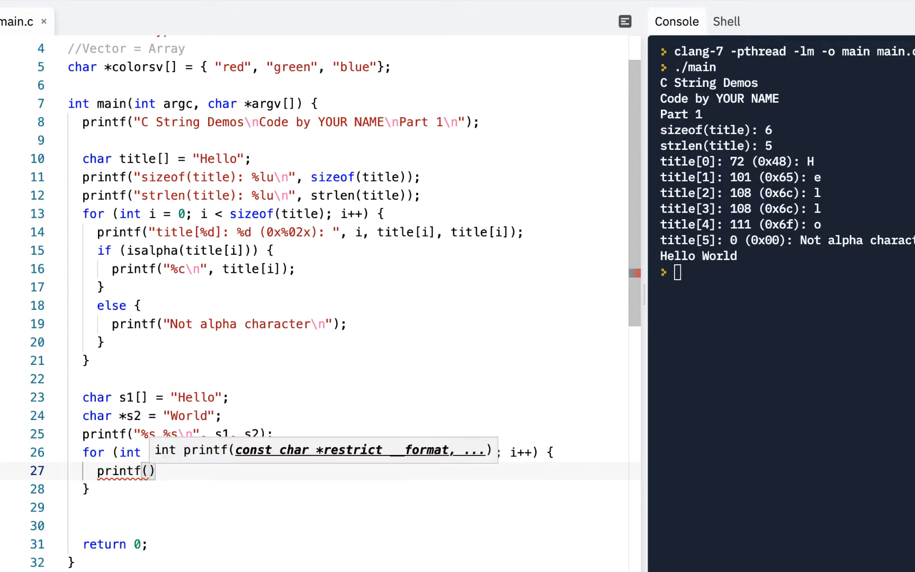
type("\"%s")
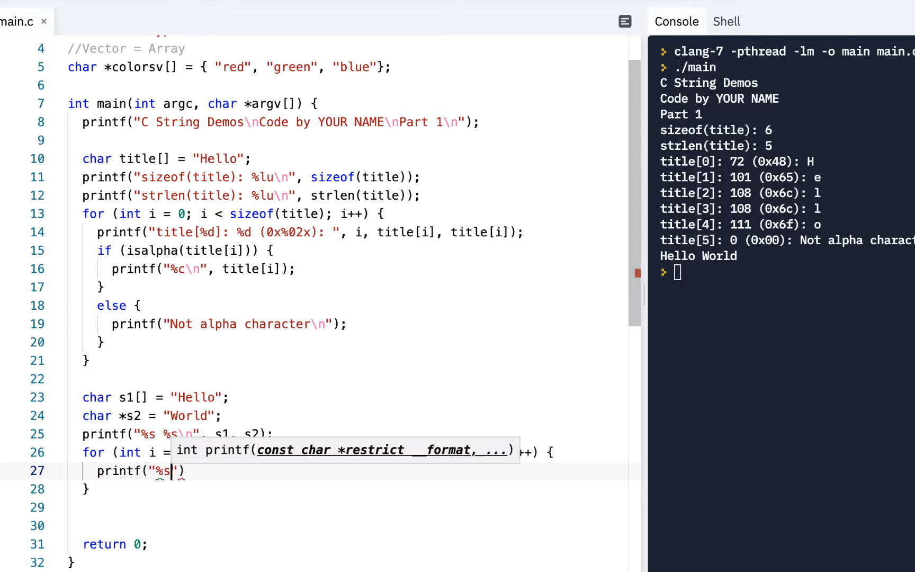
type("\\n\",")
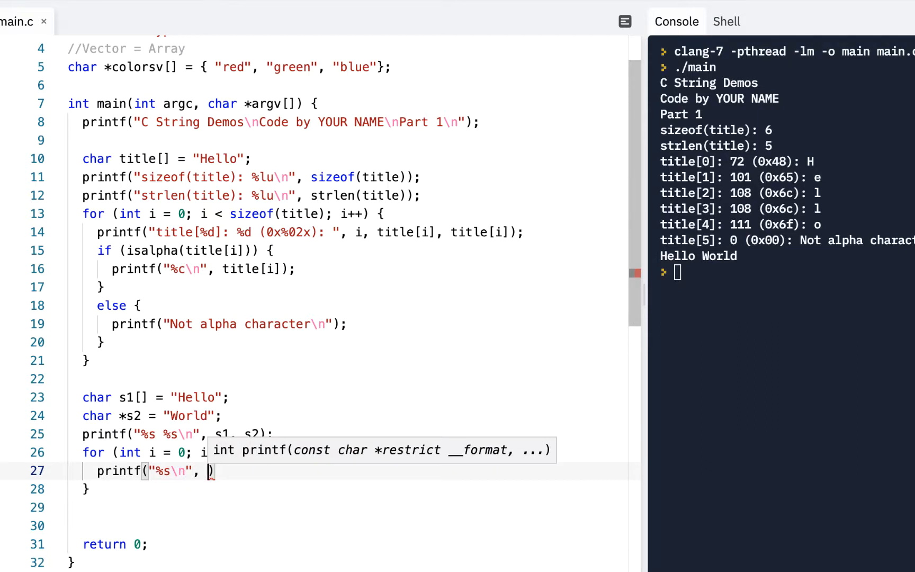
type("colorsv[i")
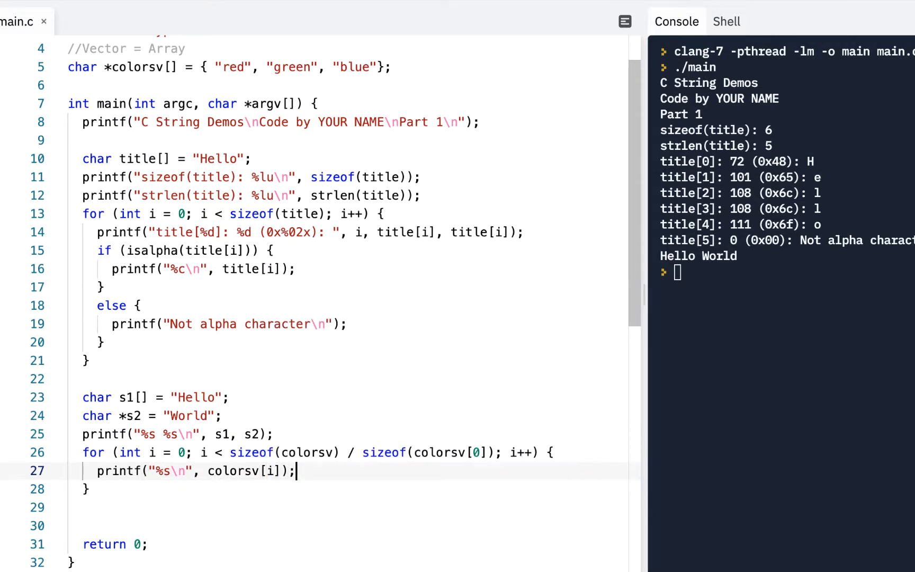
mouse_move(501, 107)
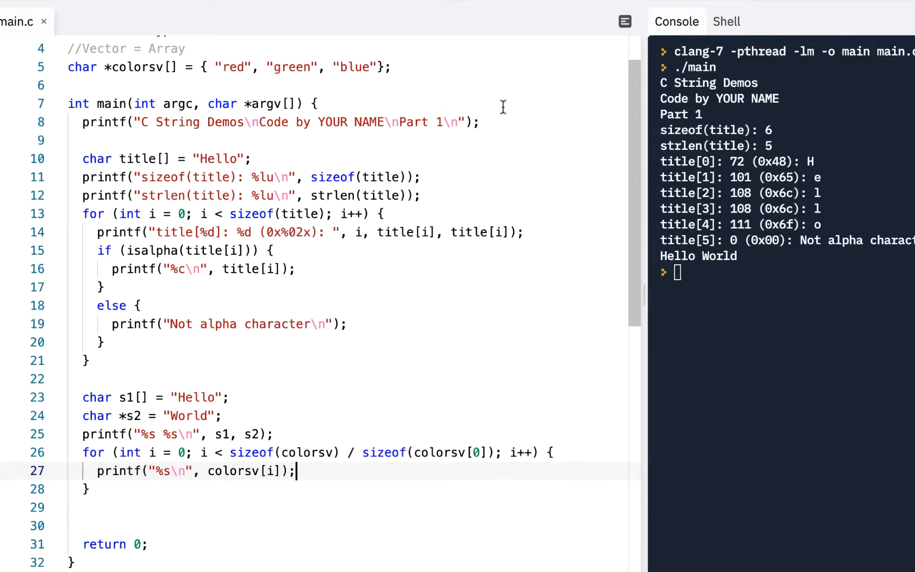
key("cmd+Return")
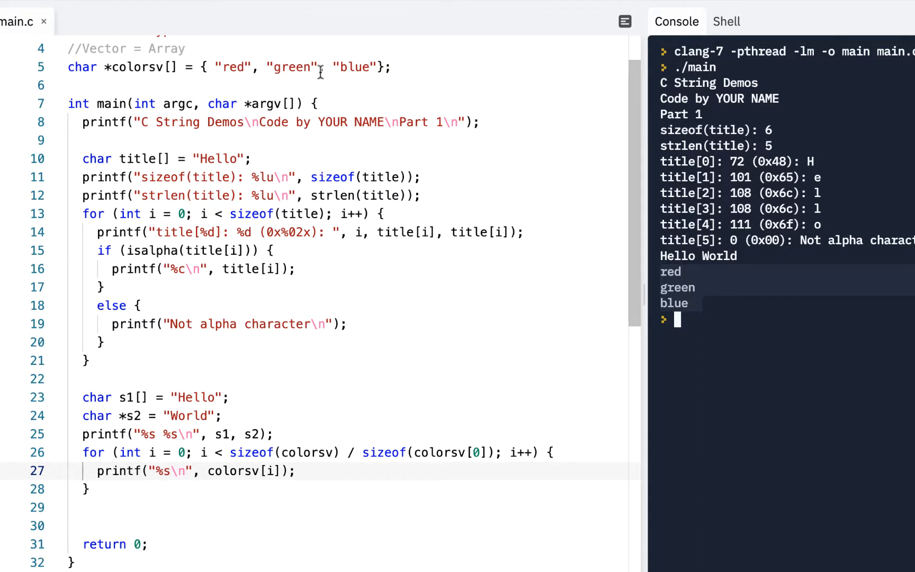
mouse_move(238, 73)
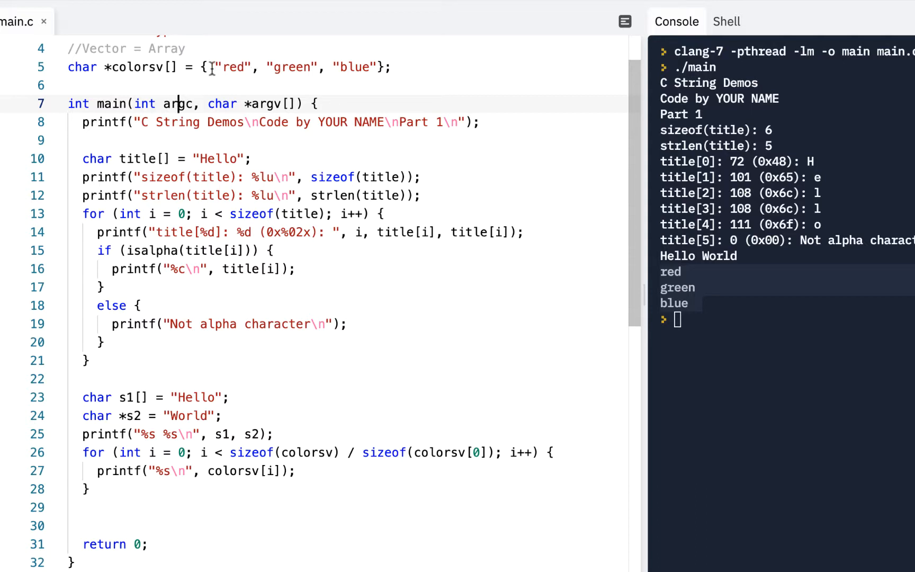
Add printf("argc: %d\n", argc) after the colorsv loop and run, showing argc: 1.
scroll("down", 3)
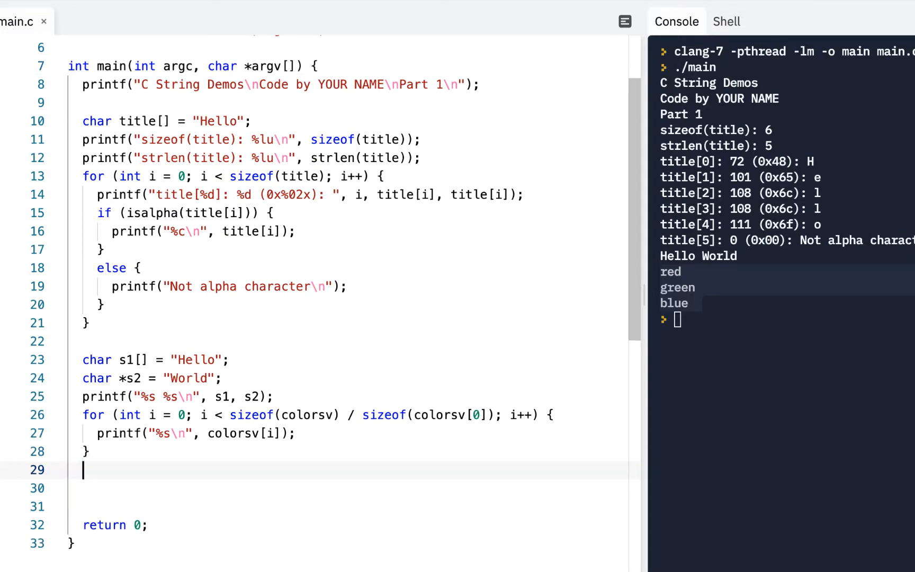
type("printf(\"argc:")
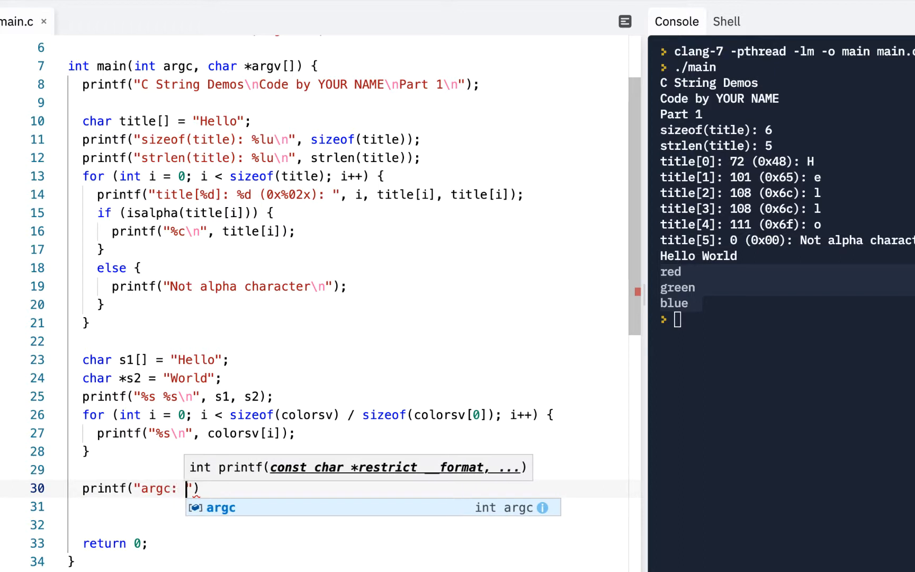
type("%d\\n")
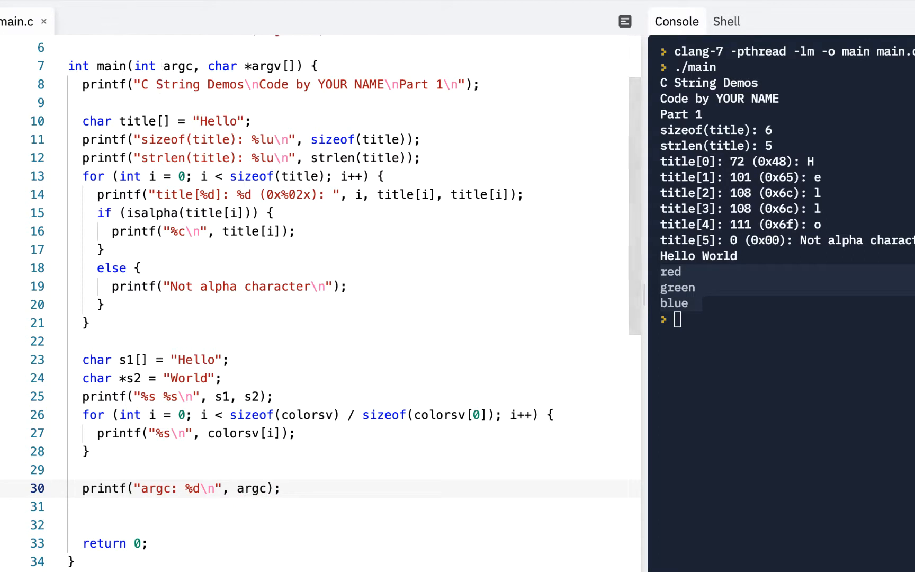
key("cmd+Return")
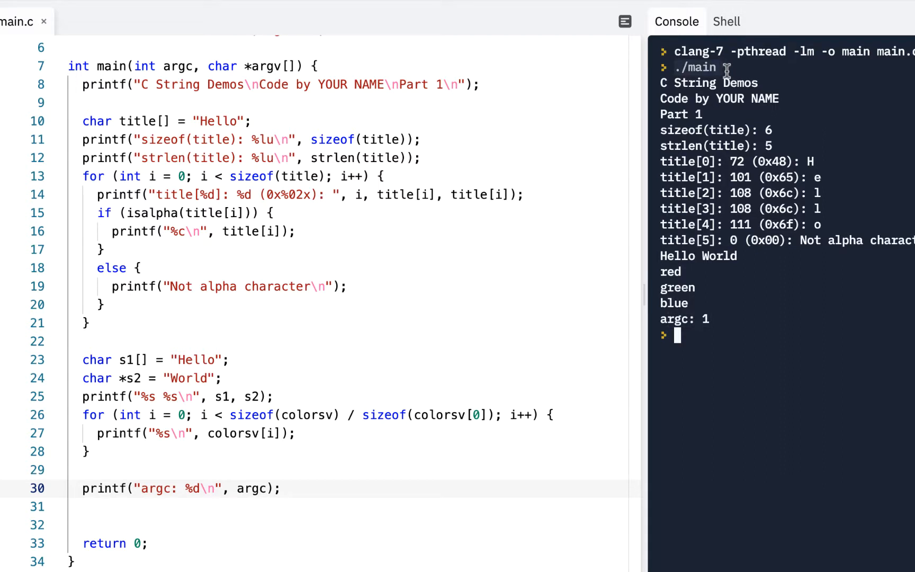
mouse_move(699, 337)
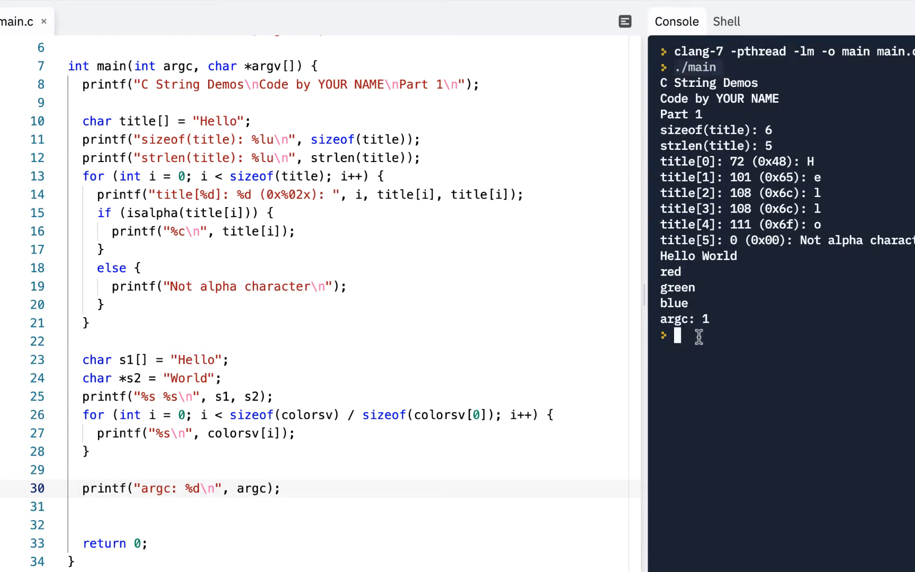
Type ./main one two three in the console.
type("./m")
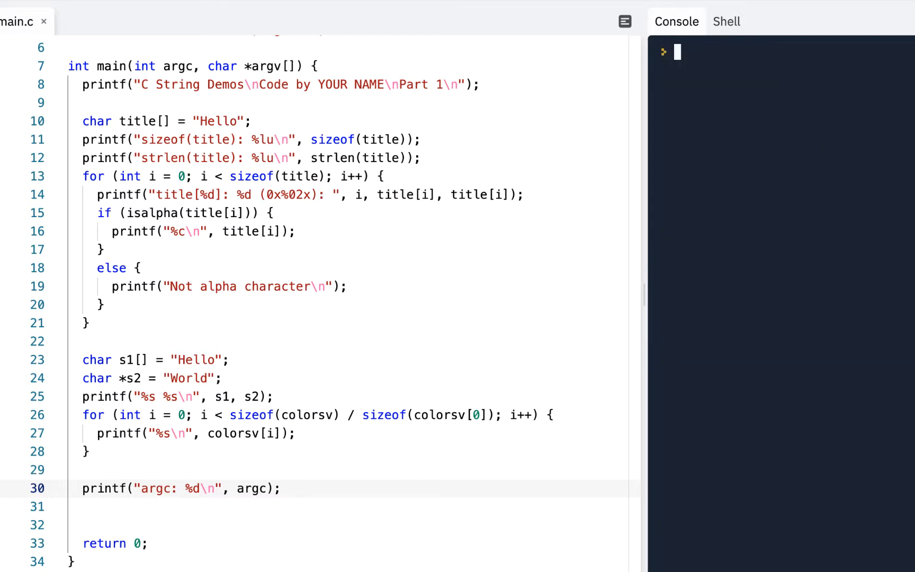
type("./main o")
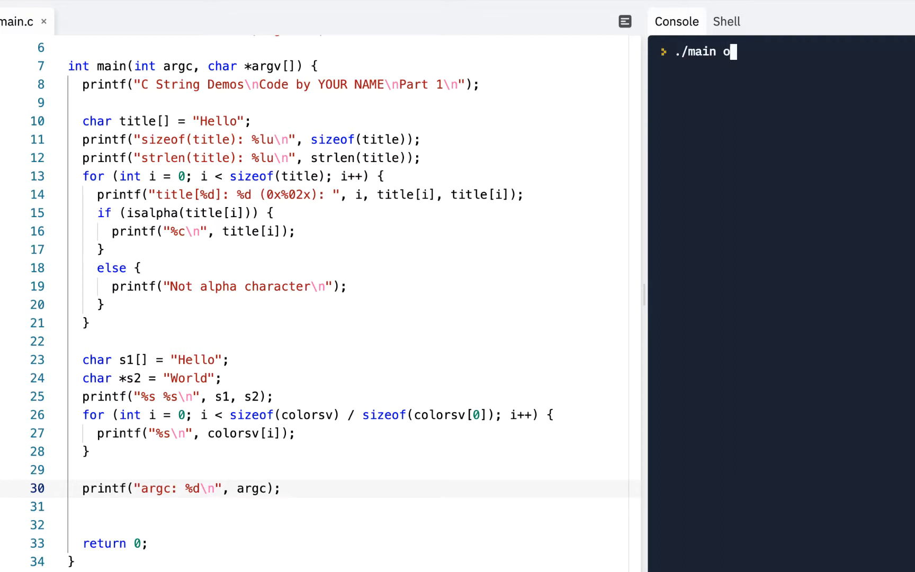
type("ne two three")
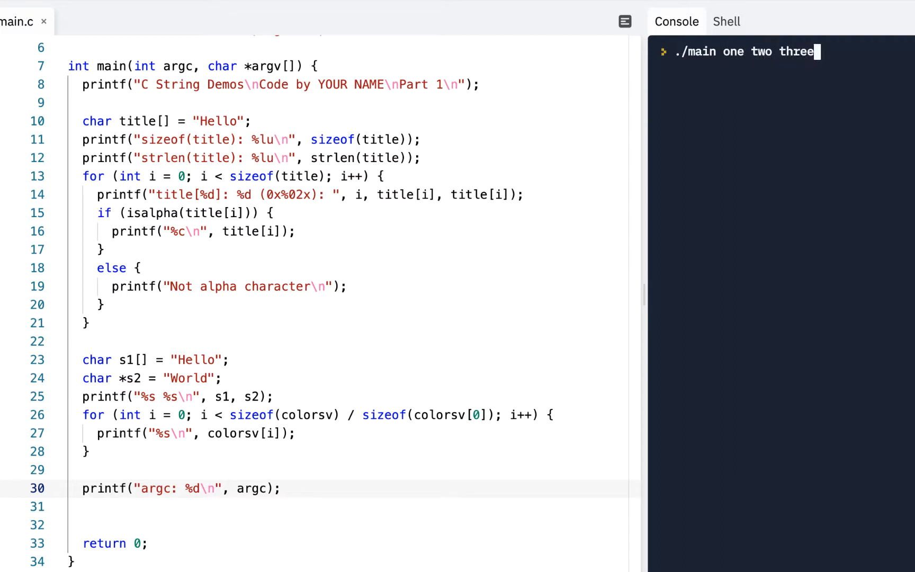
mouse_move(689, 89)
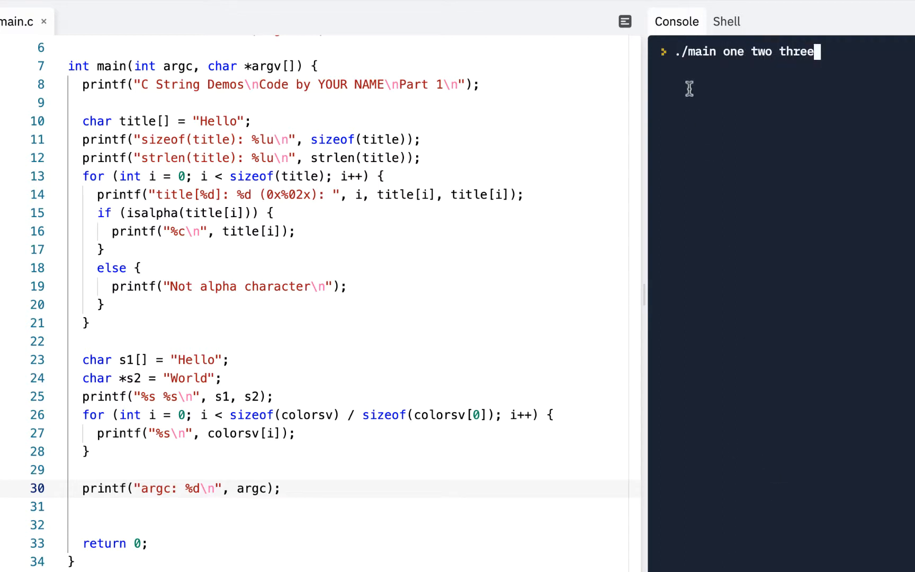
mouse_move(736, 51)
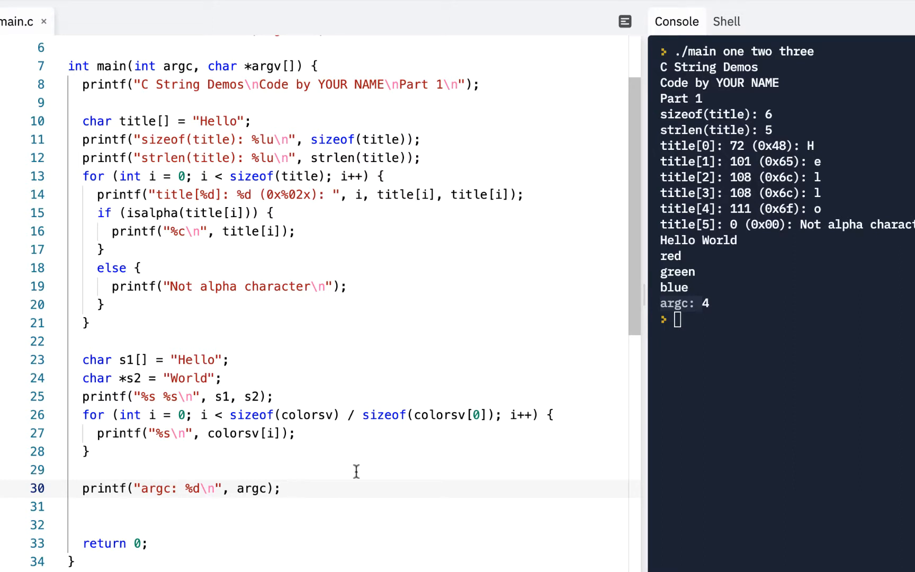
mouse_move(225, 419)
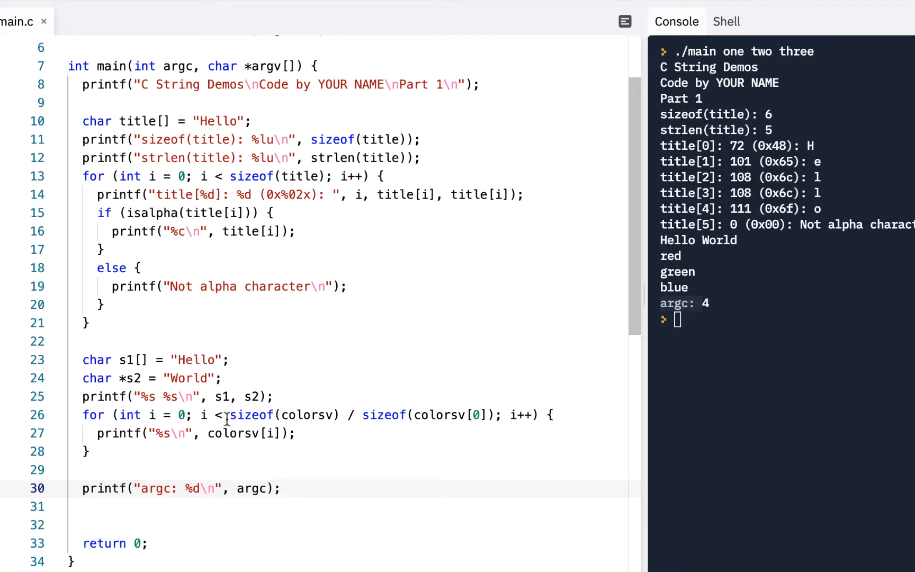
Highlight the colorsv loop condition, then start a for loop over argc after the argc line.
left_click_drag(200, 414, 377, 414)
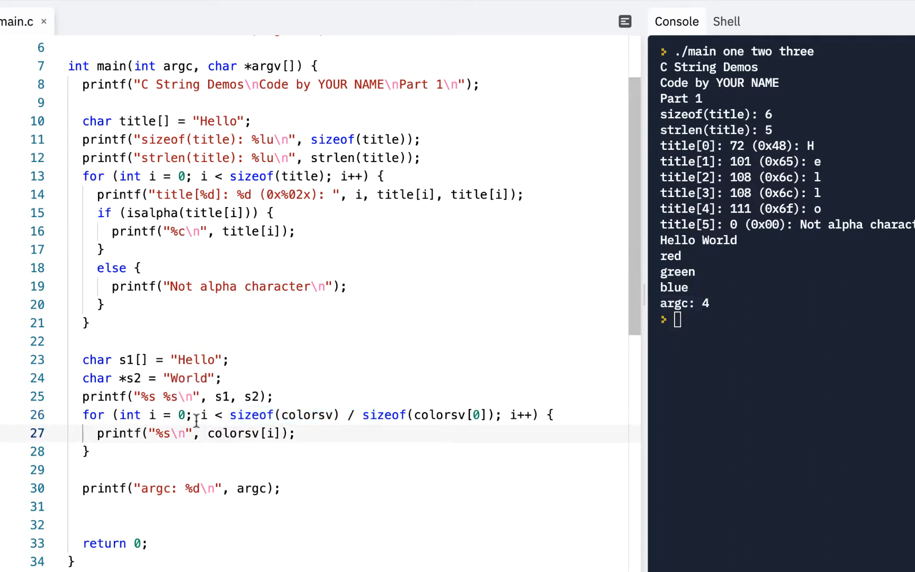
left_click_drag(202, 414, 501, 415)
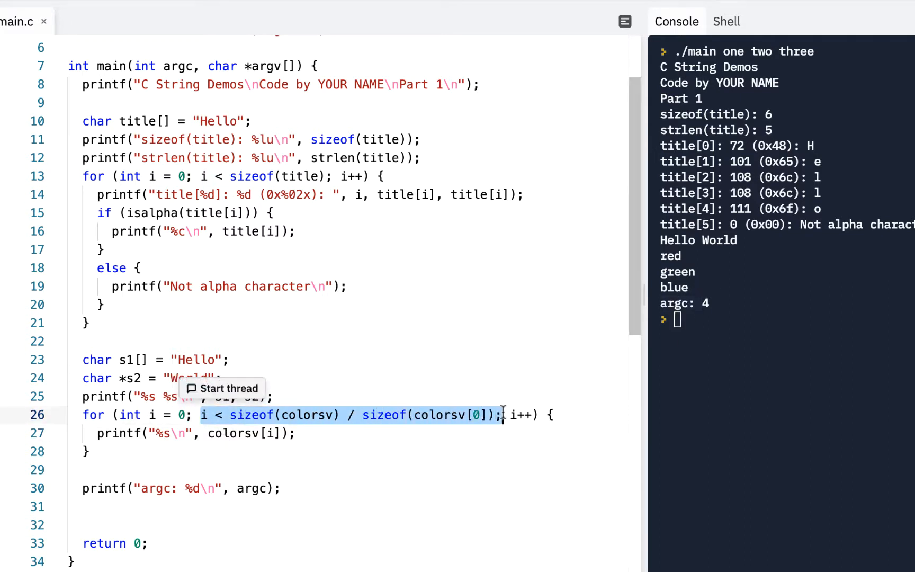
left_click(283, 489)
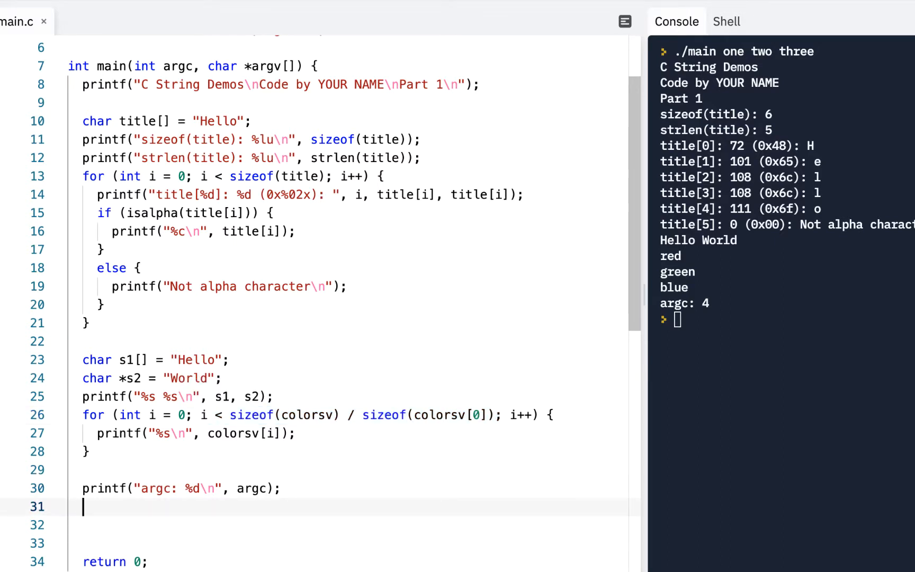
type("for (")
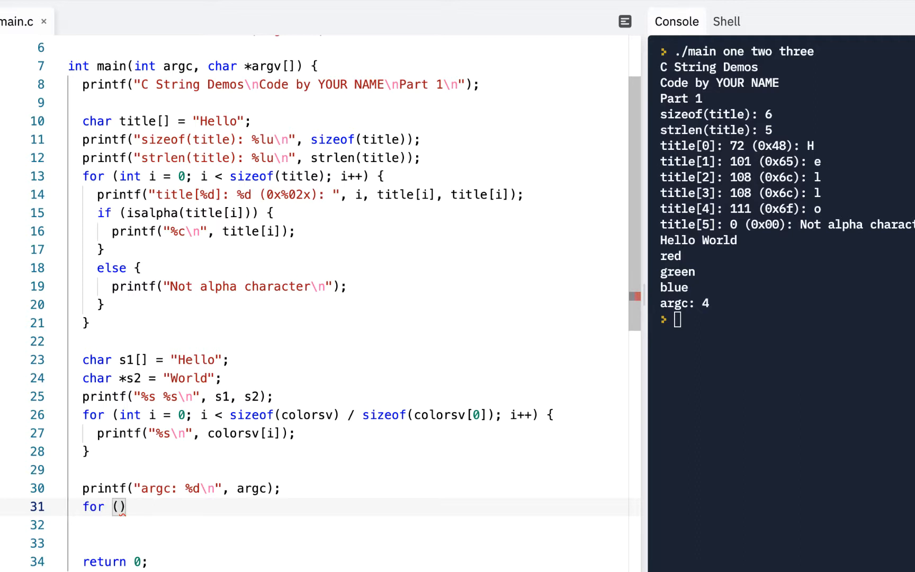
type("int i = 0; i < argc; i++")
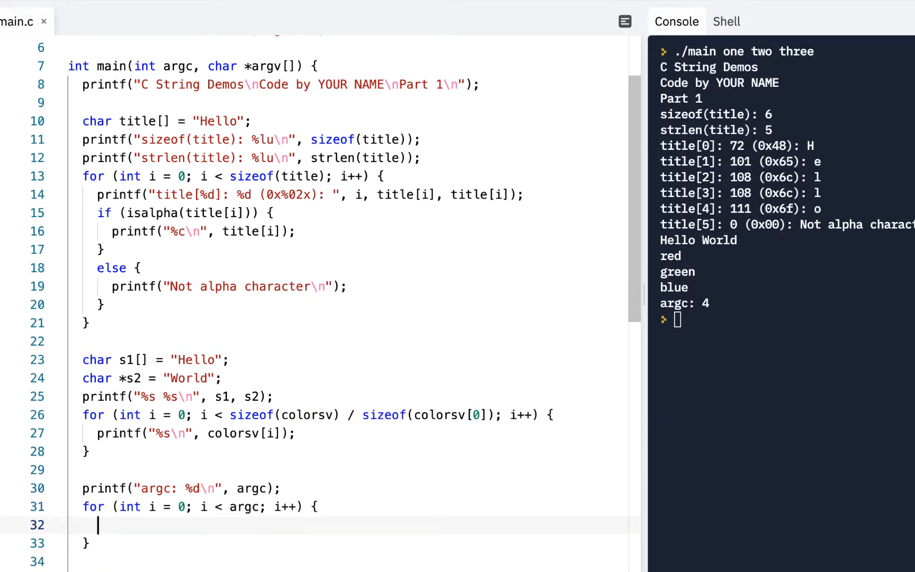
Fill the loop body with printf("%s\n", argv[i]);.
scroll("down", 3)
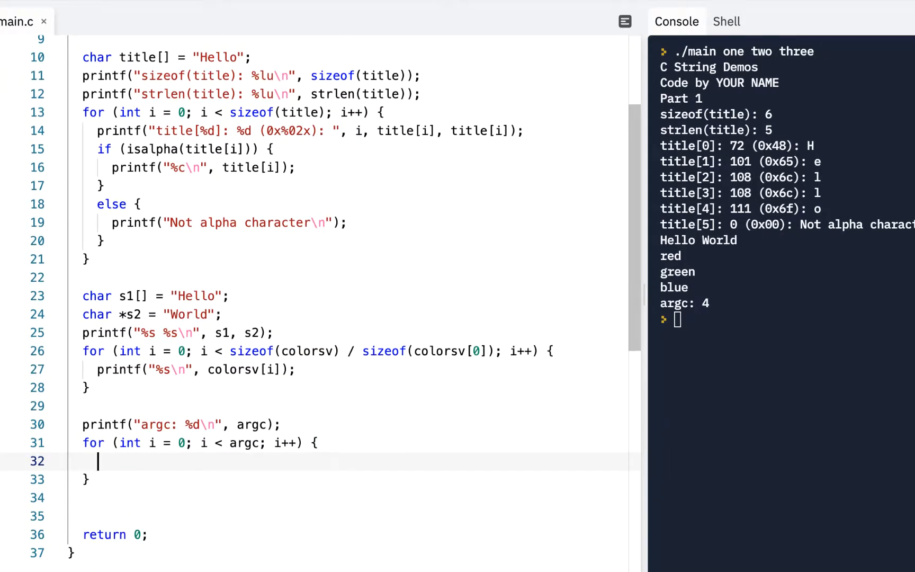
type("printf(\"\")")
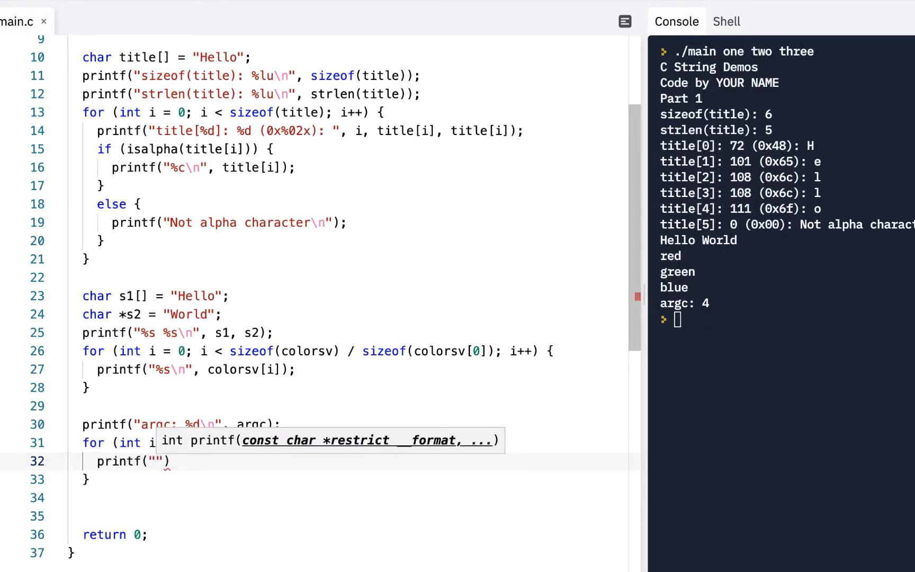
type("%s\\n\",")
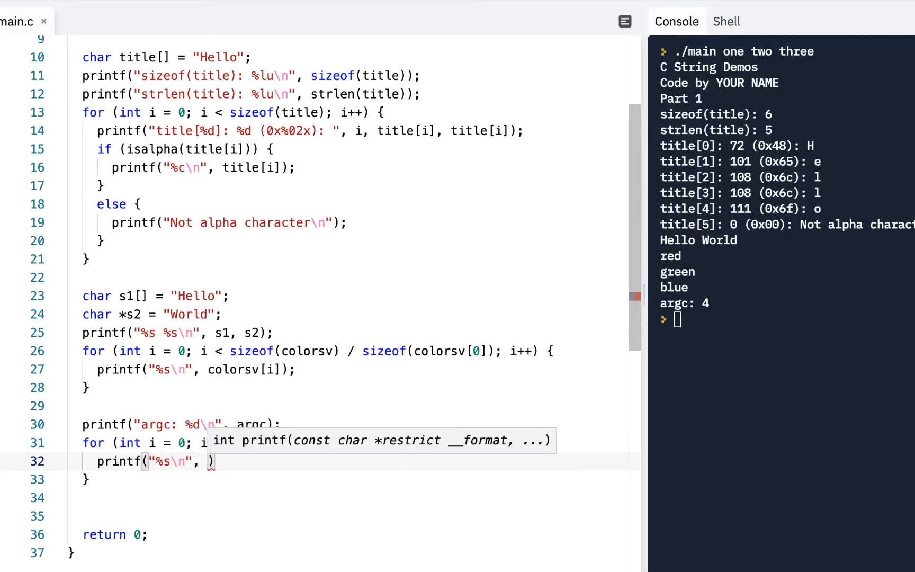
type("argv[i]")
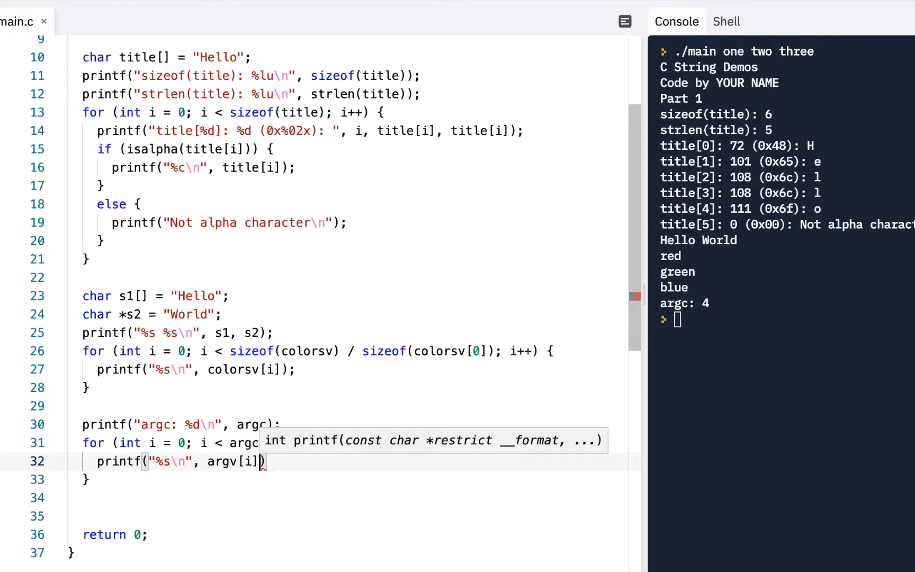
type(";")
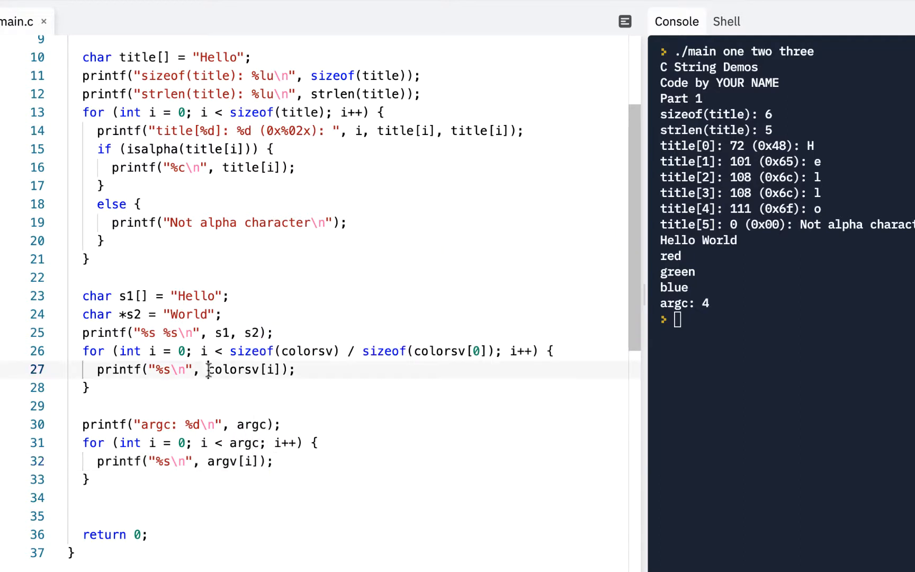
Highlight colorsv and the argv parameter of main, then scroll down.
double_click(234, 370)
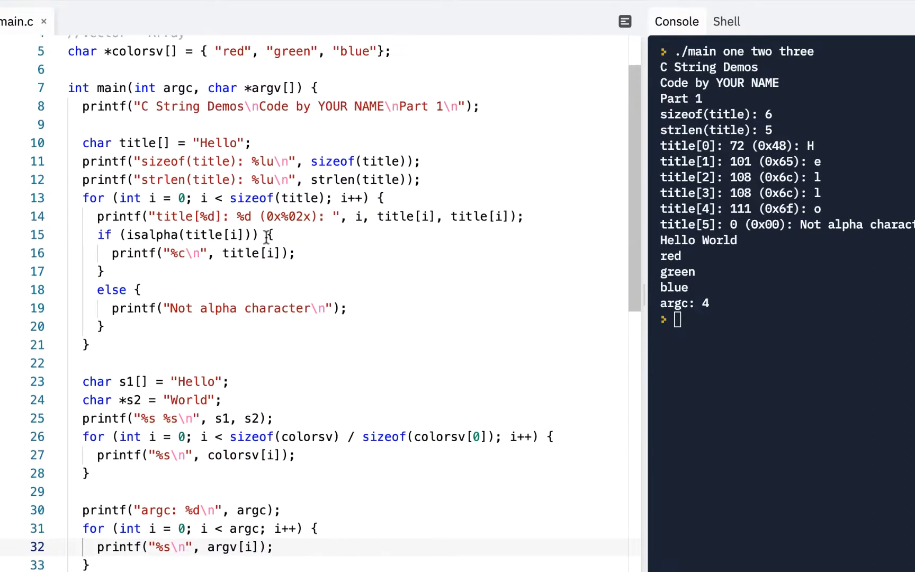
double_click(219, 88)
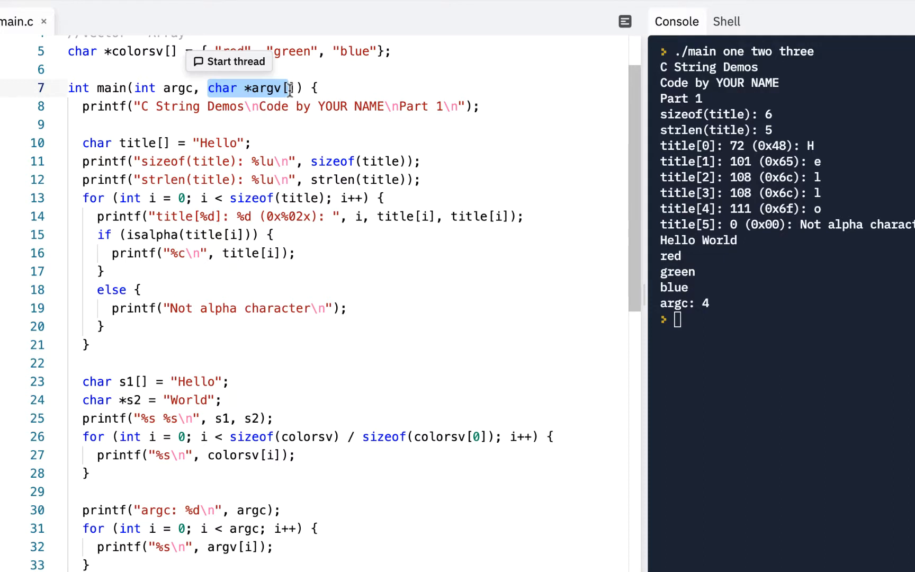
scroll("down", 3)
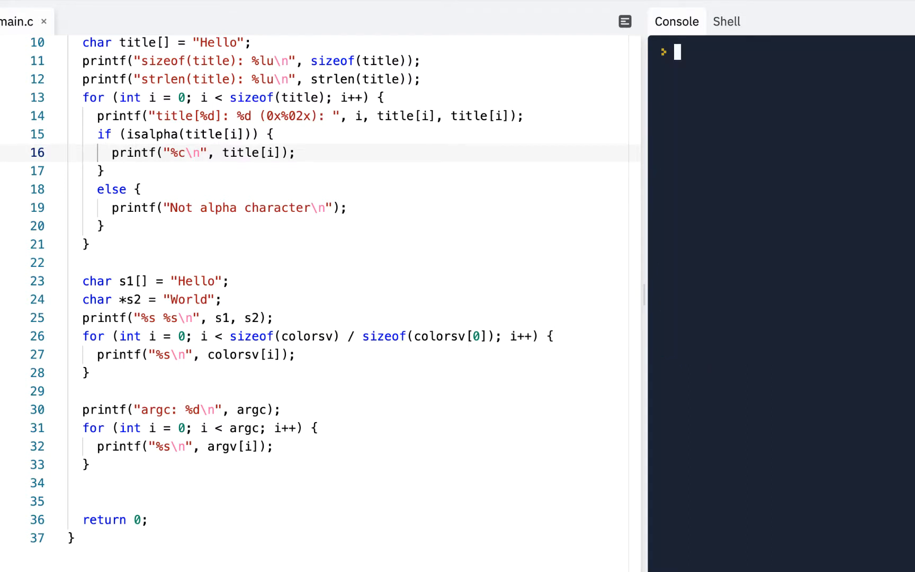
Run ./main red green blue, printing argc: 4 and each argument.
type("./main")
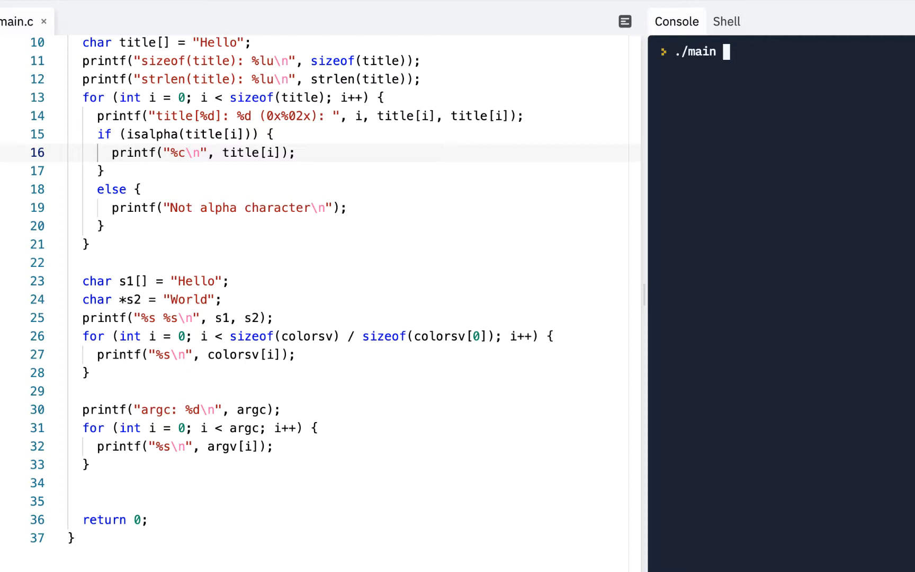
type("red green bl")
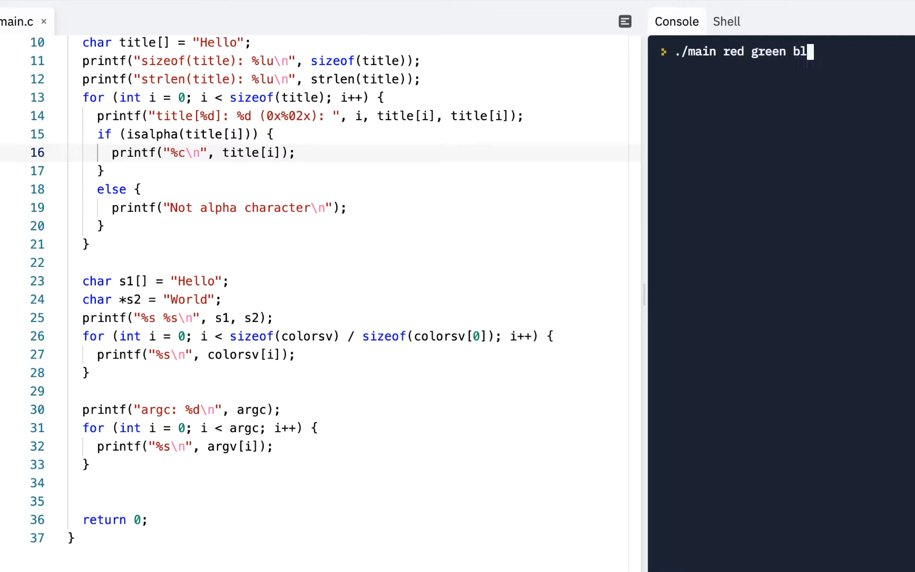
key("enter")
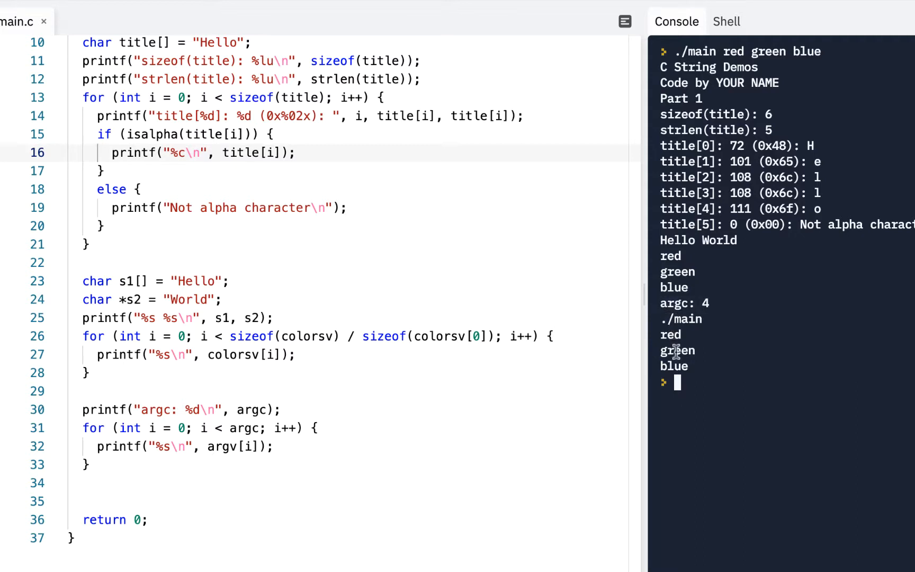
mouse_move(677, 366)
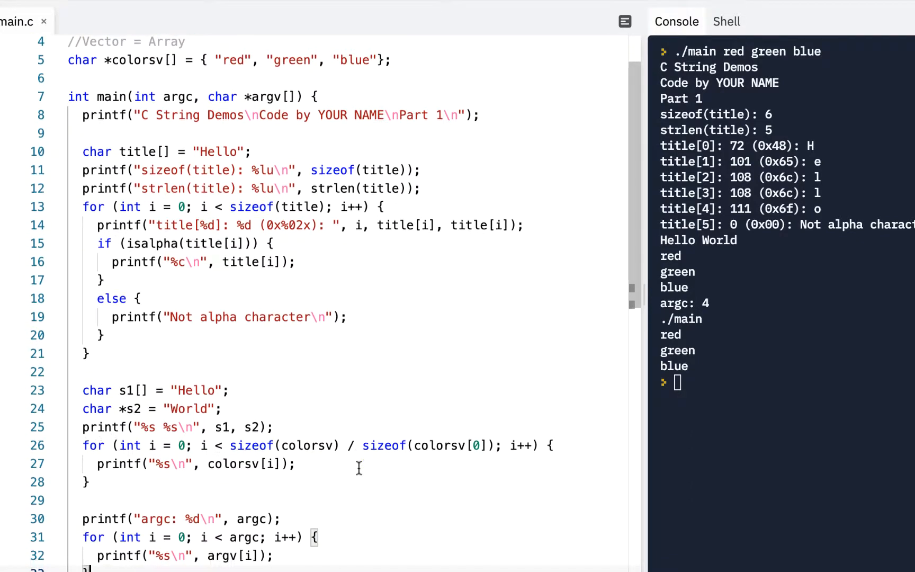
mouse_move(132, 100)
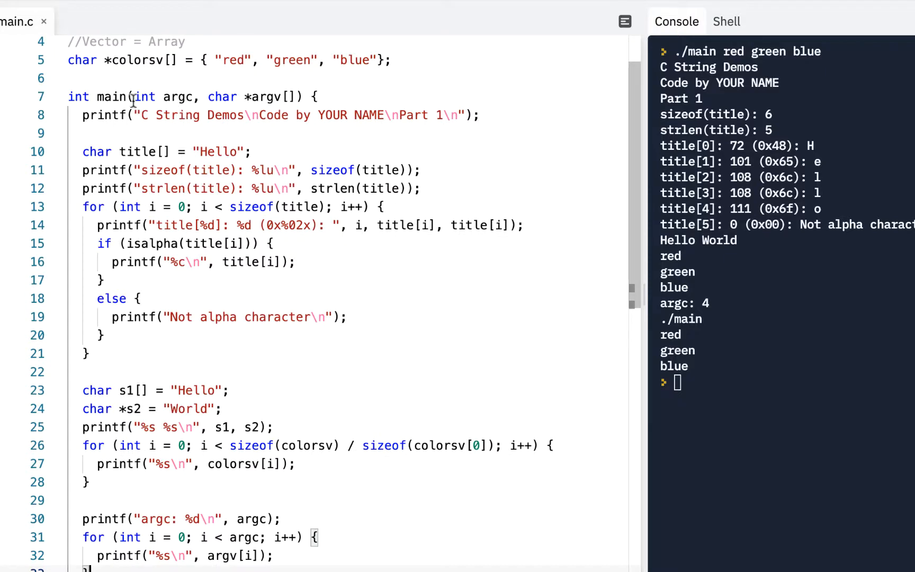
left_click_drag(133, 96, 303, 96)
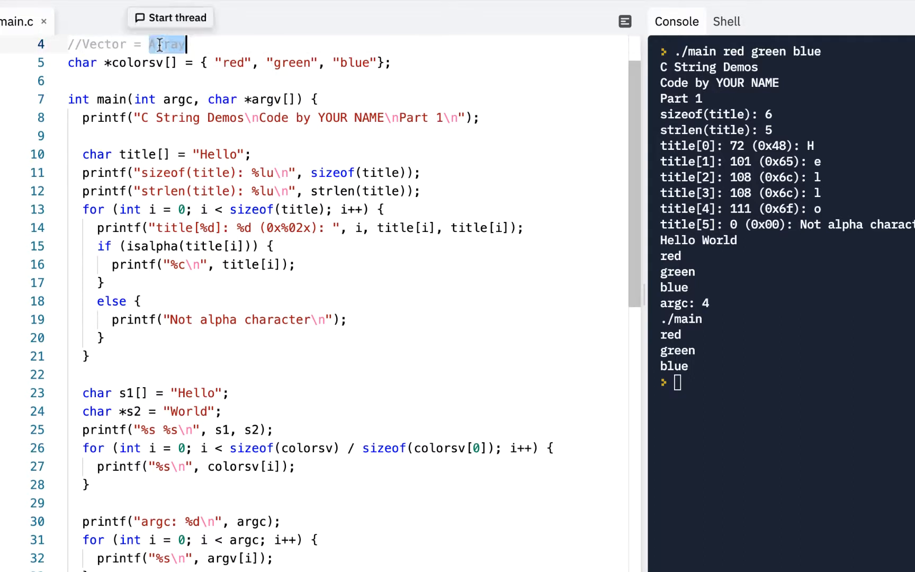
left_click(370, 81)
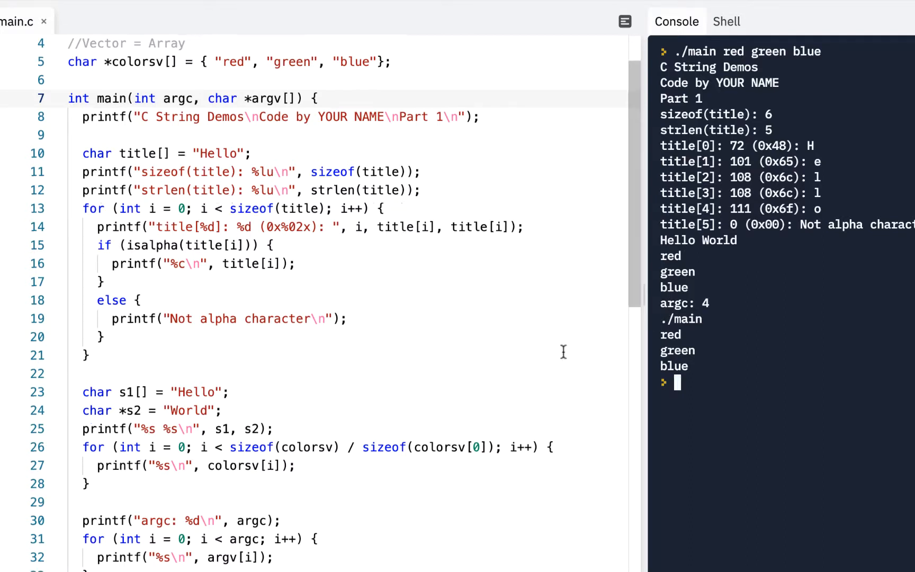
scroll("down", 3)
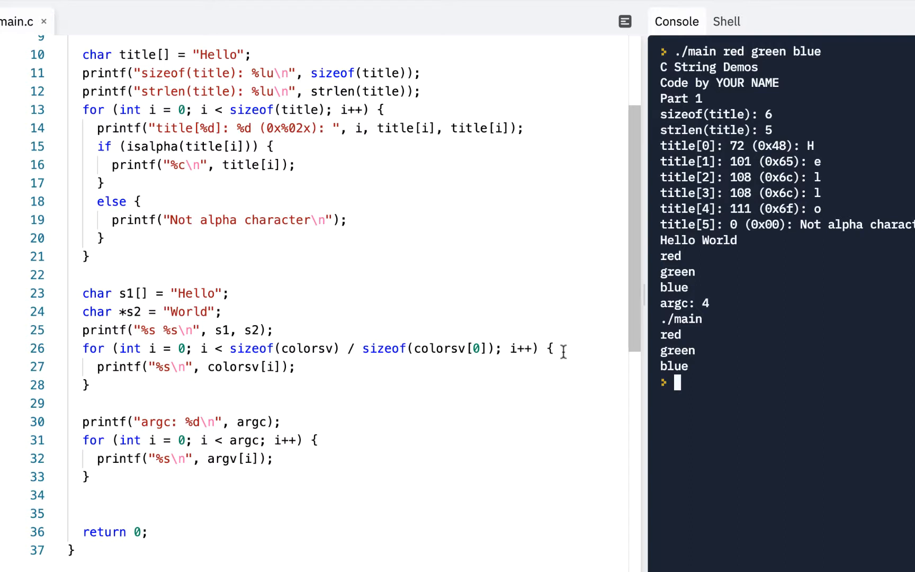
mouse_move(211, 247)
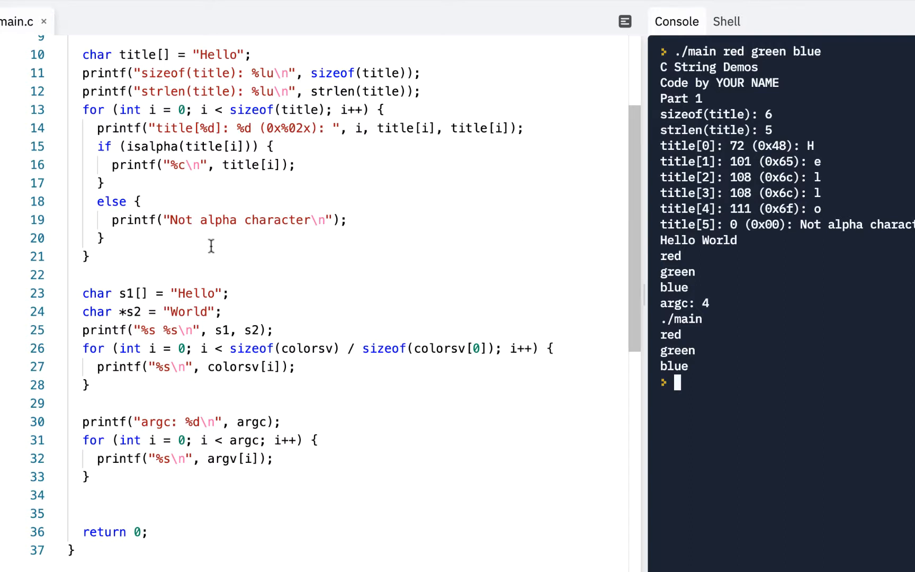
left_click(150, 275)
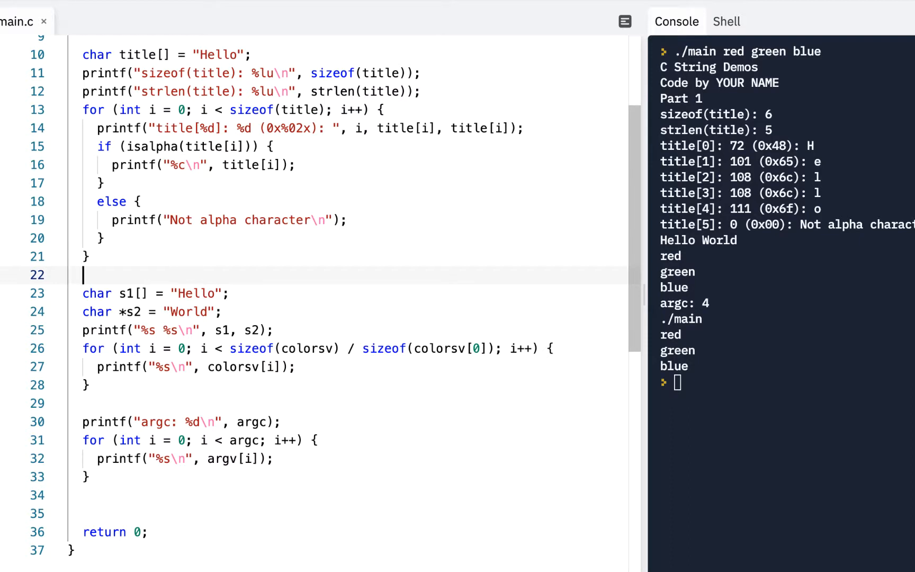
Start typing a printf("") line for the Part 2 label.
type("p")
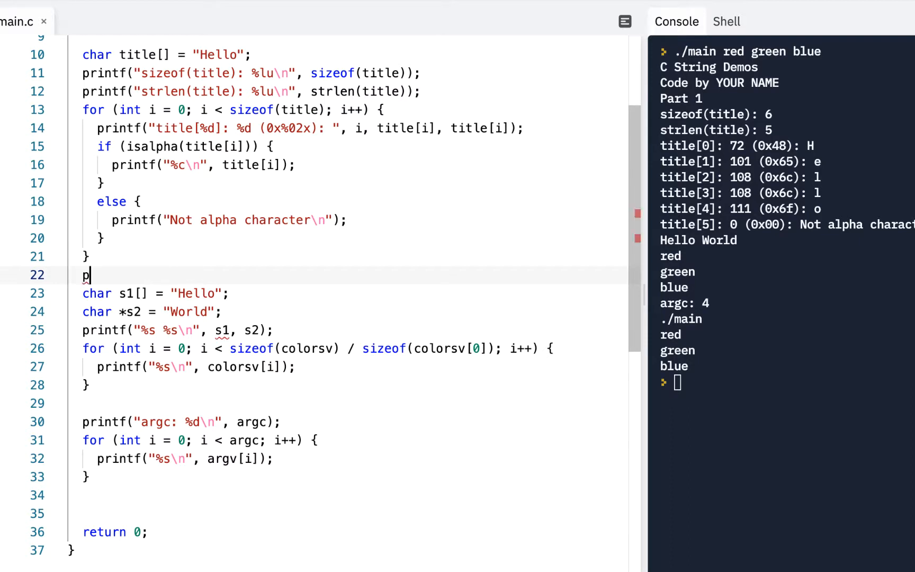
type("rintf(\"\")")
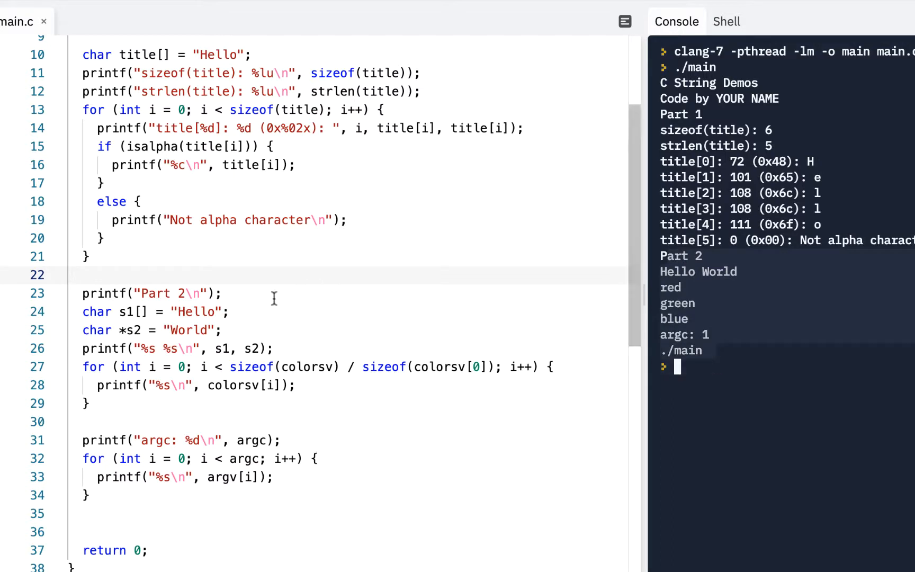
mouse_move(148, 505)
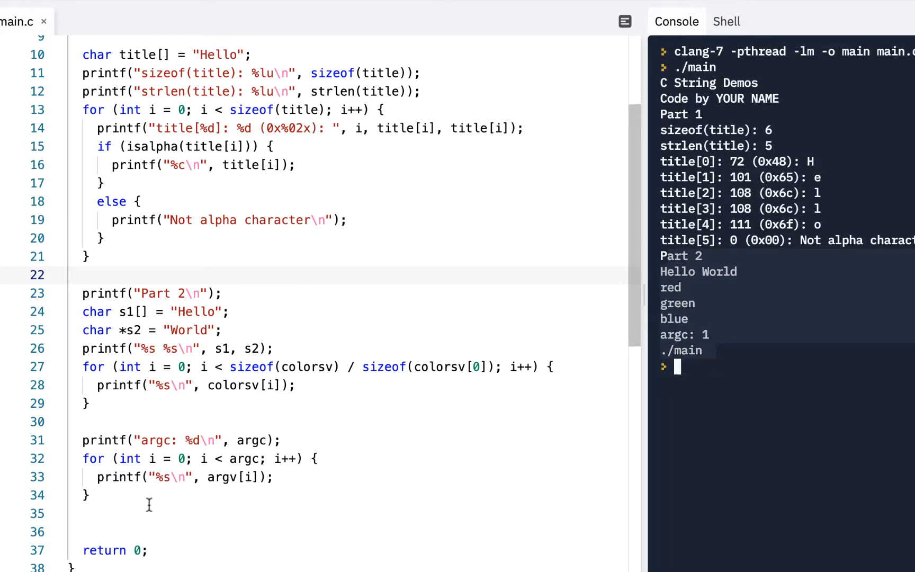